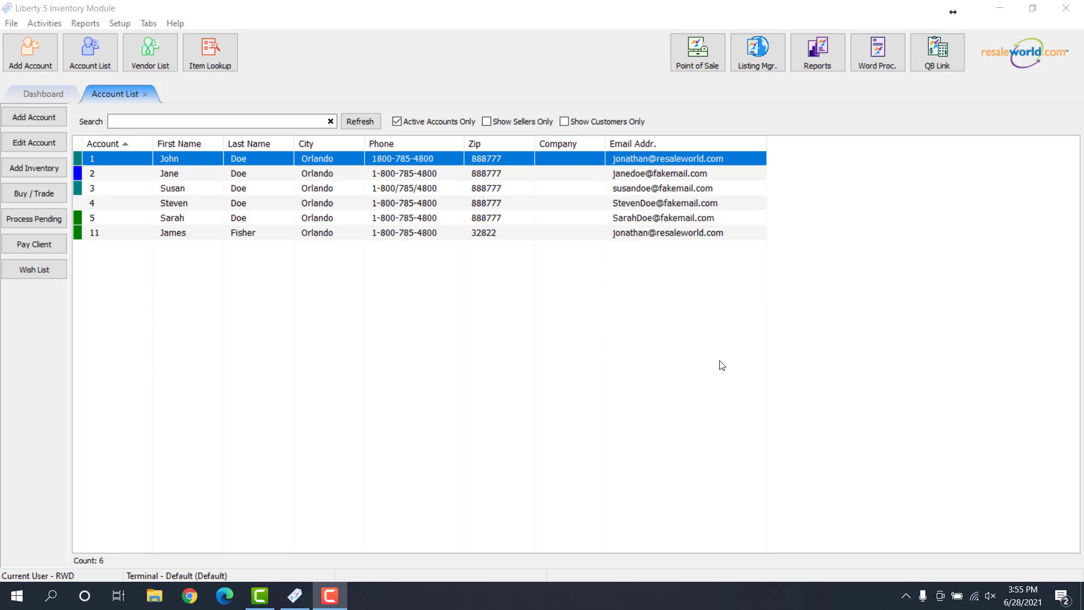
mouse_move(722, 363)
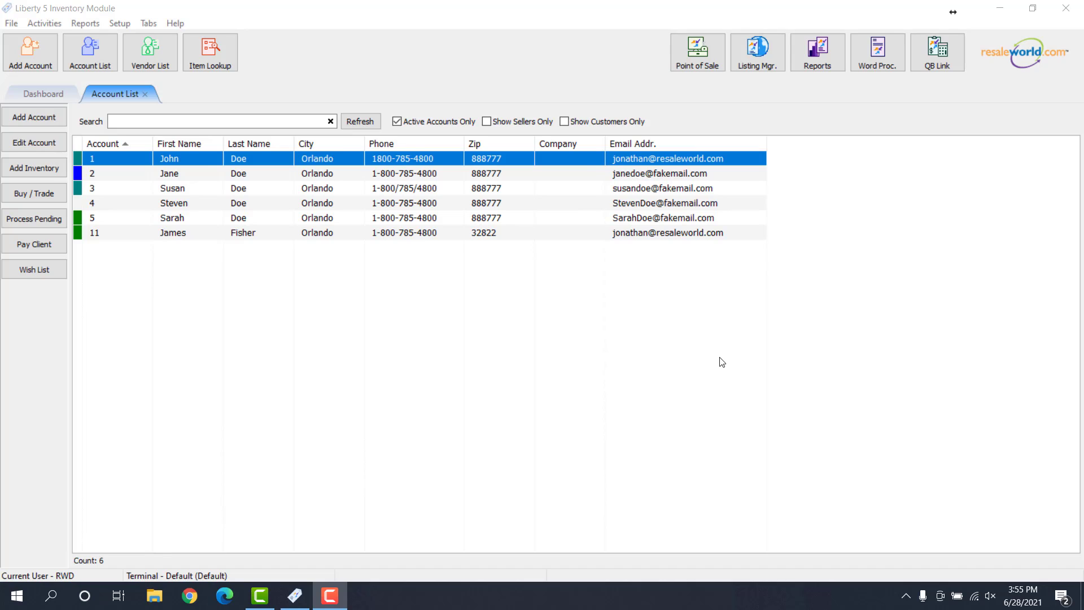
mouse_move(721, 358)
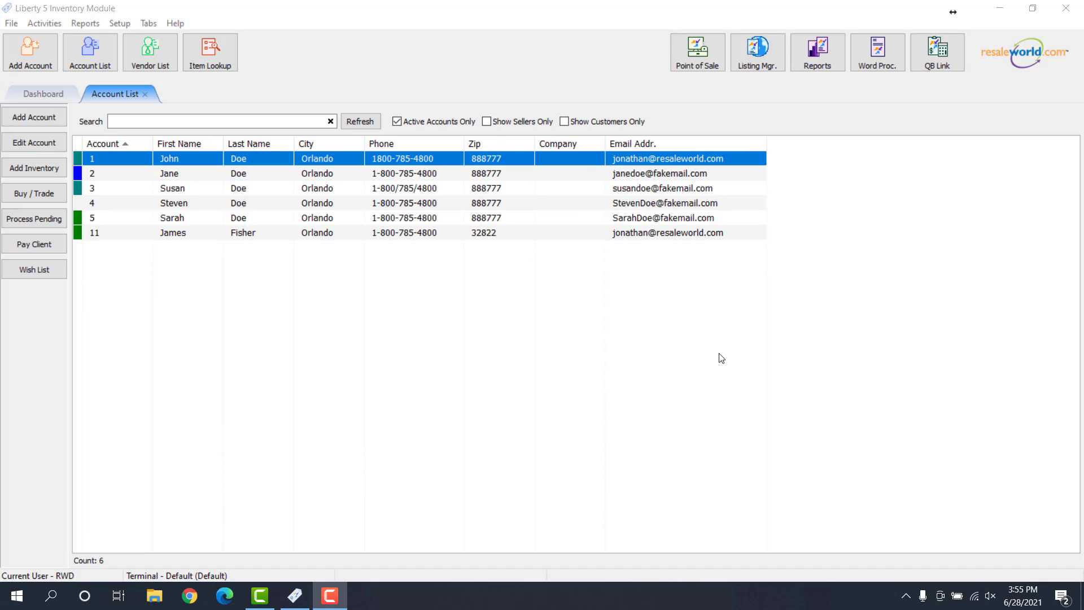
mouse_move(722, 353)
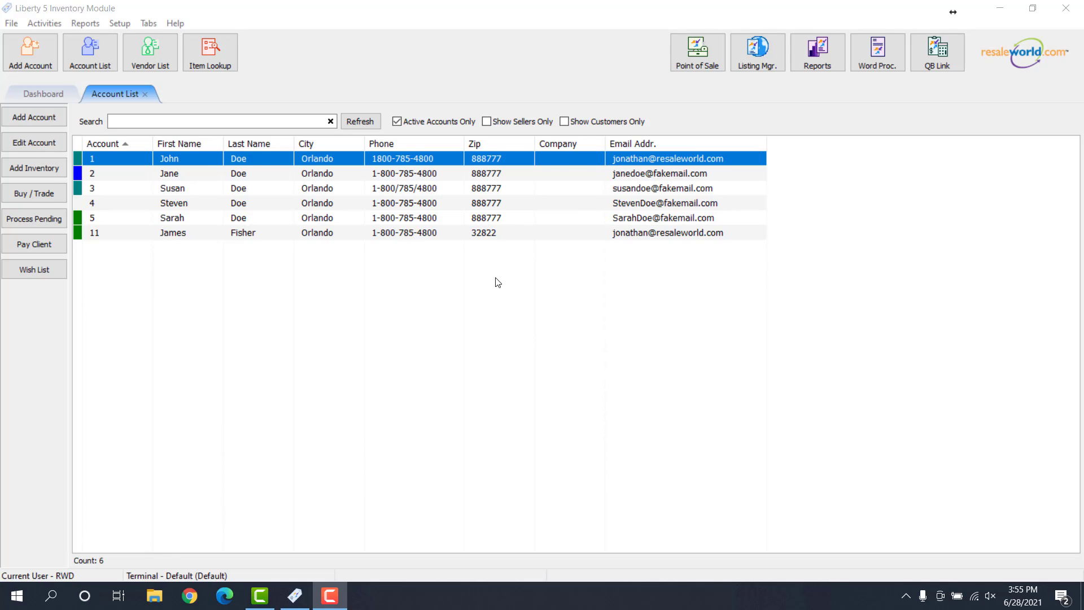
mouse_move(94, 142)
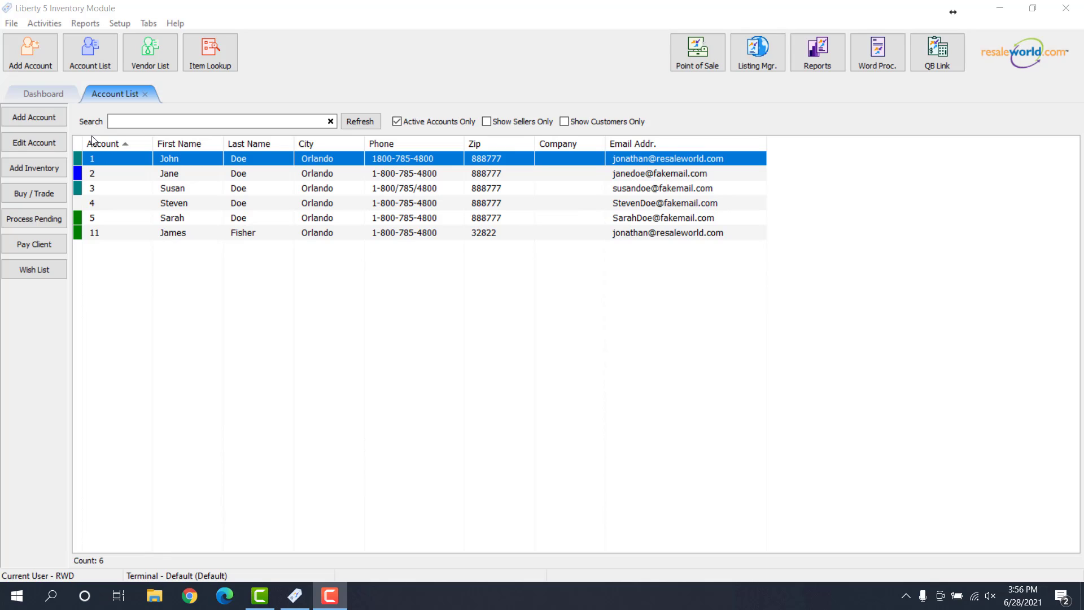
Step: Show the Inventory Dropoffs list from the File menu
left_click(11, 23)
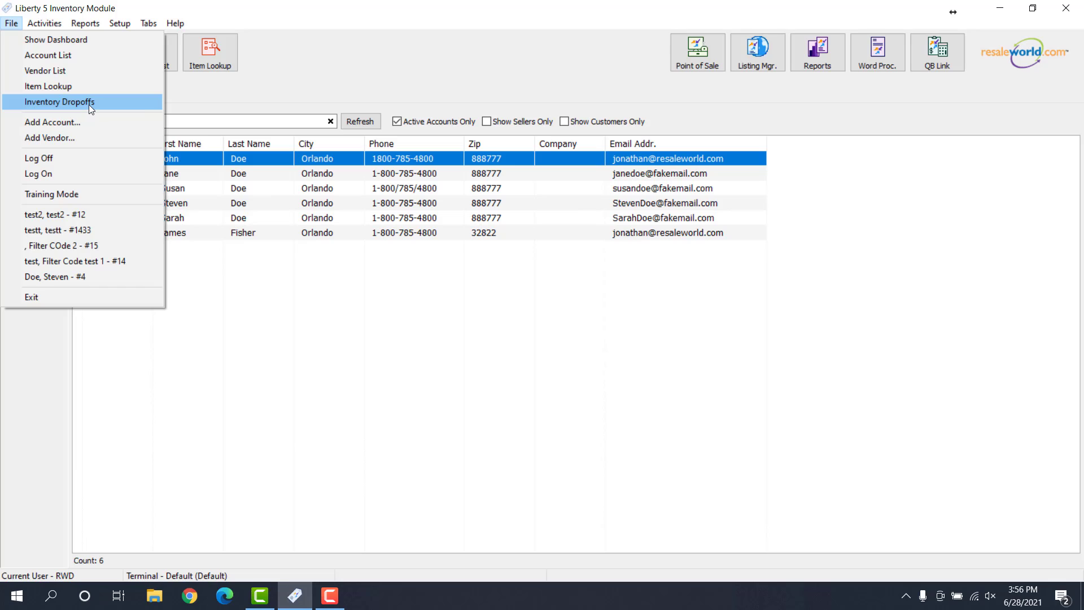
left_click(60, 102)
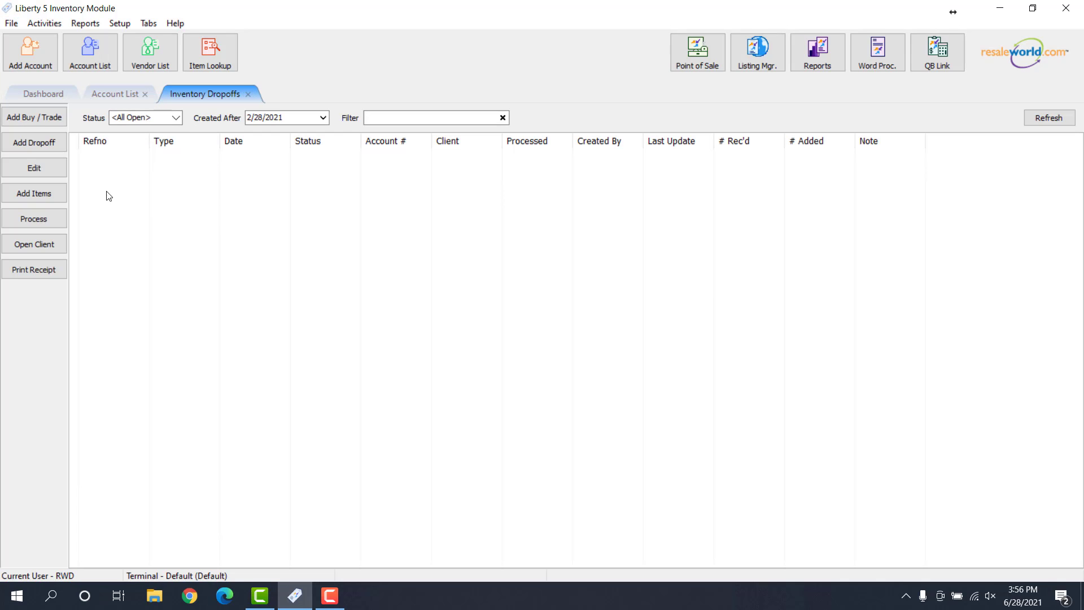
mouse_move(217, 178)
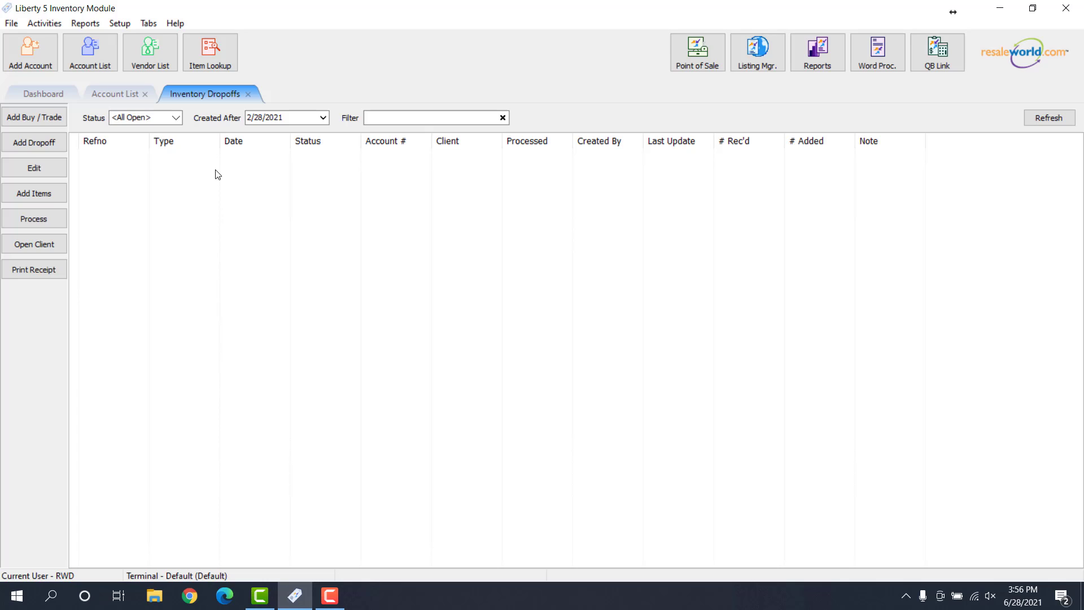
mouse_move(125, 169)
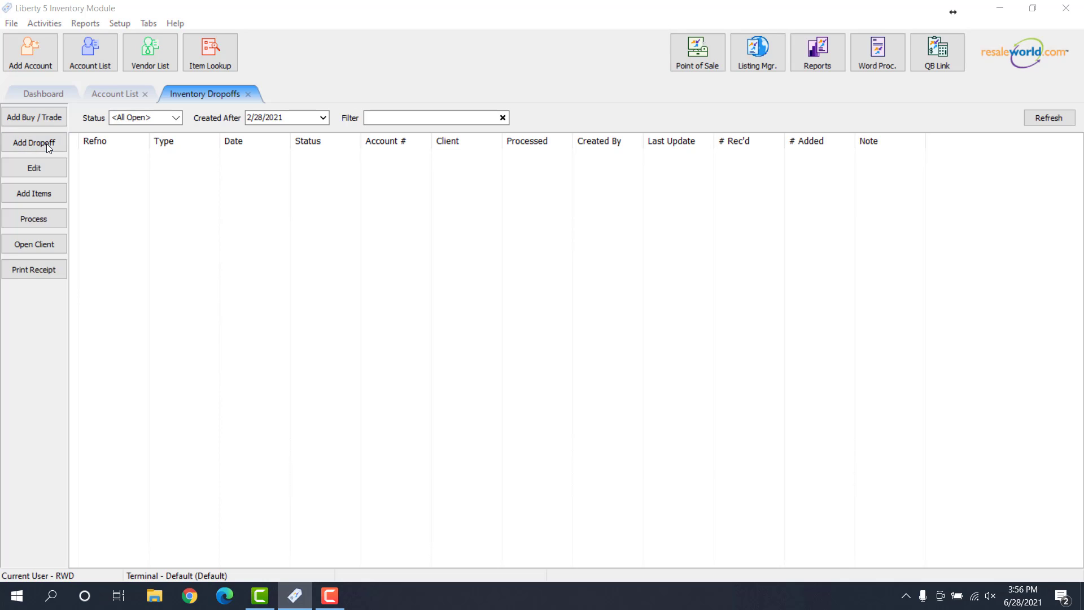
Step: Begin a new drop-off and search for account 1
left_click(33, 142)
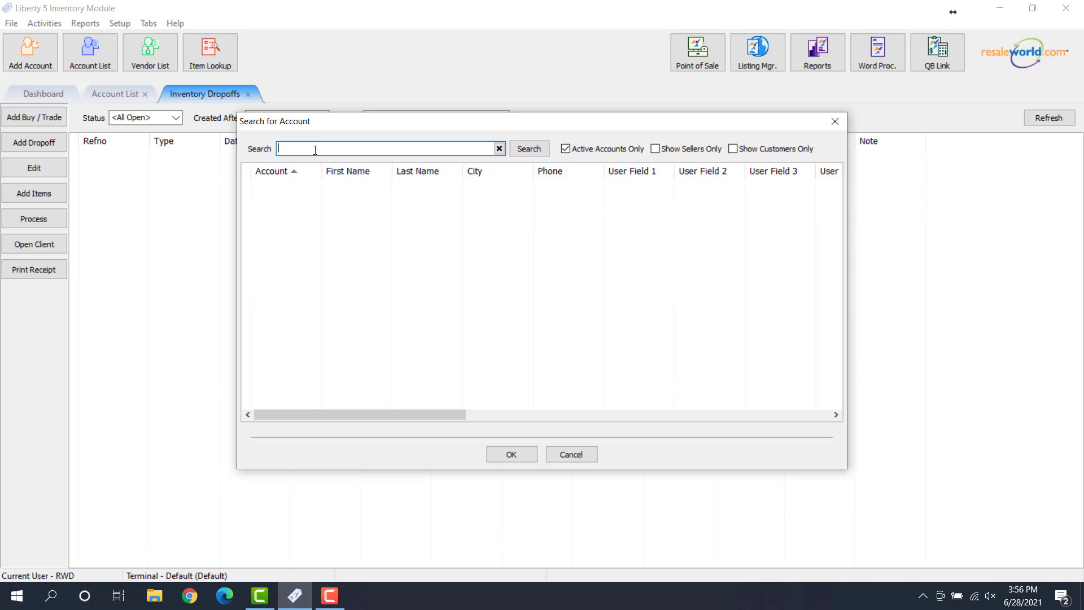
type("1")
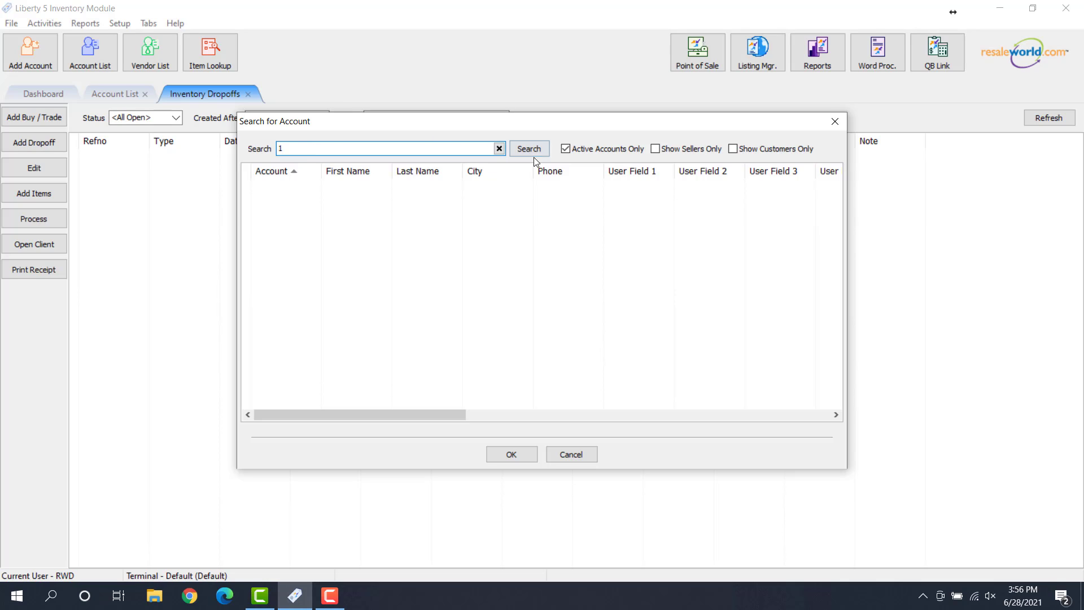
left_click(527, 149)
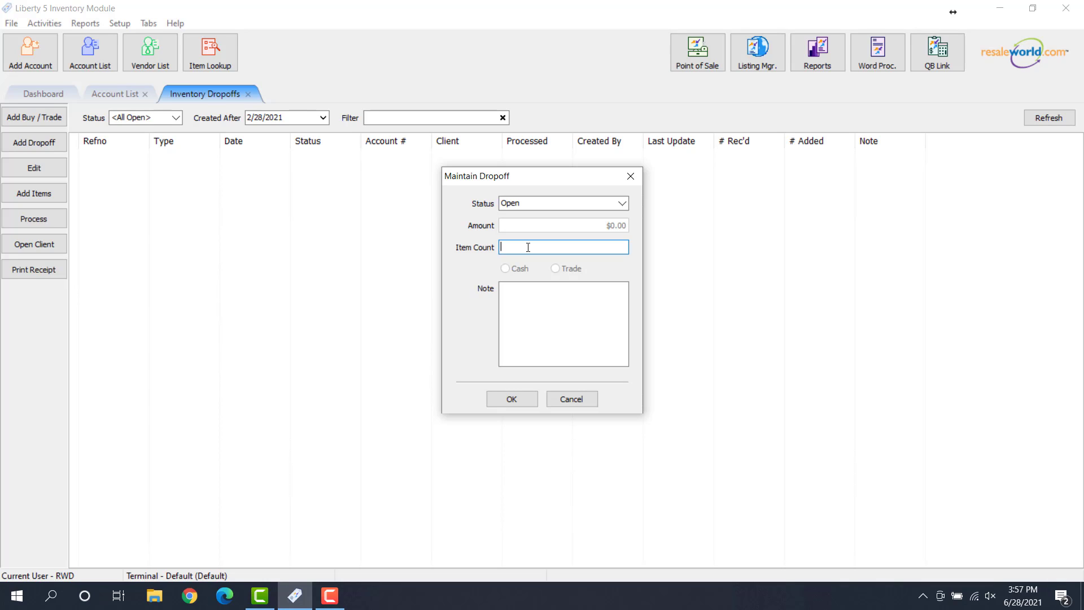
Step: Enter item count 10 and the note 'Brought items in with a fabric bag, would like this bag back.'
type("10")
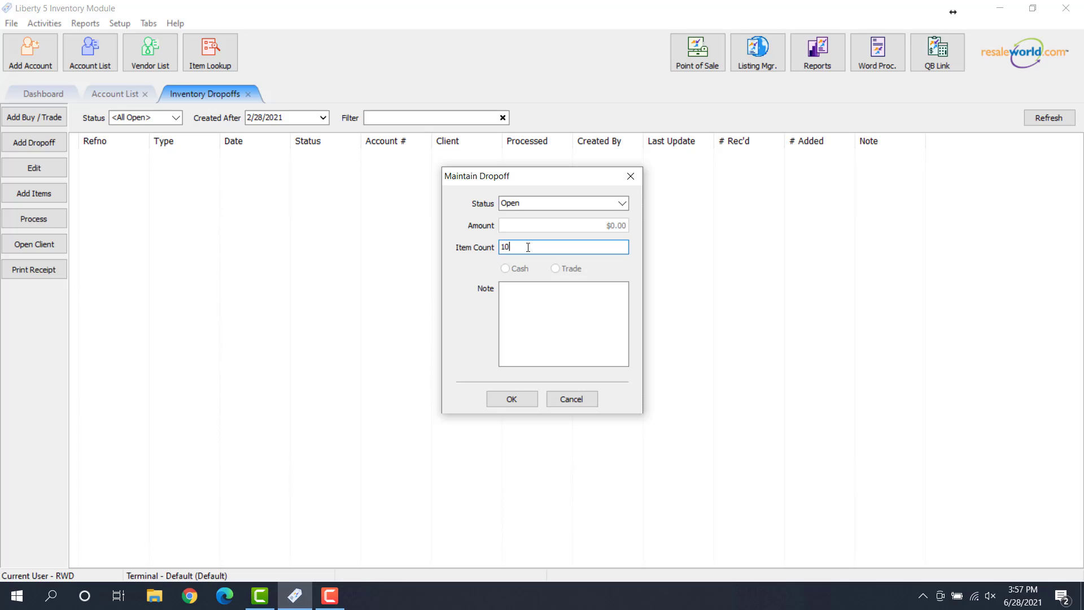
left_click(563, 324)
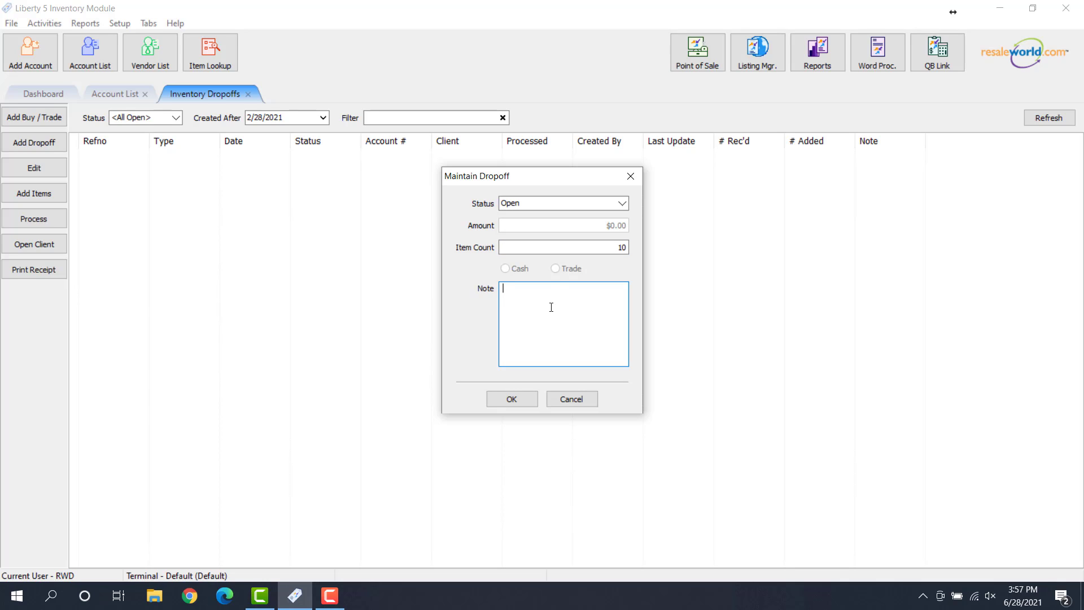
mouse_move(554, 304)
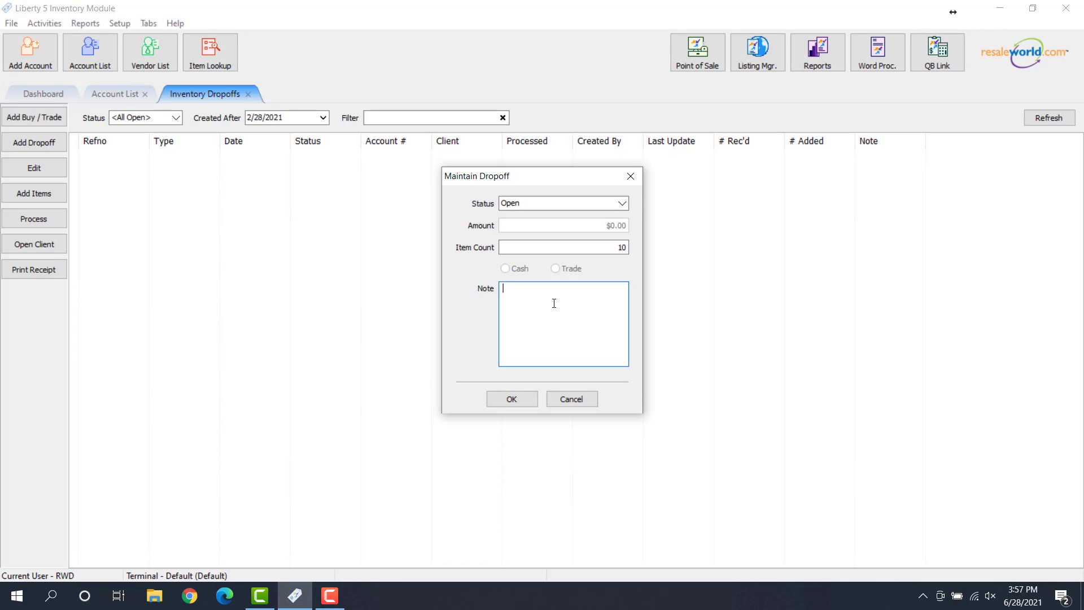
type("Brought items")
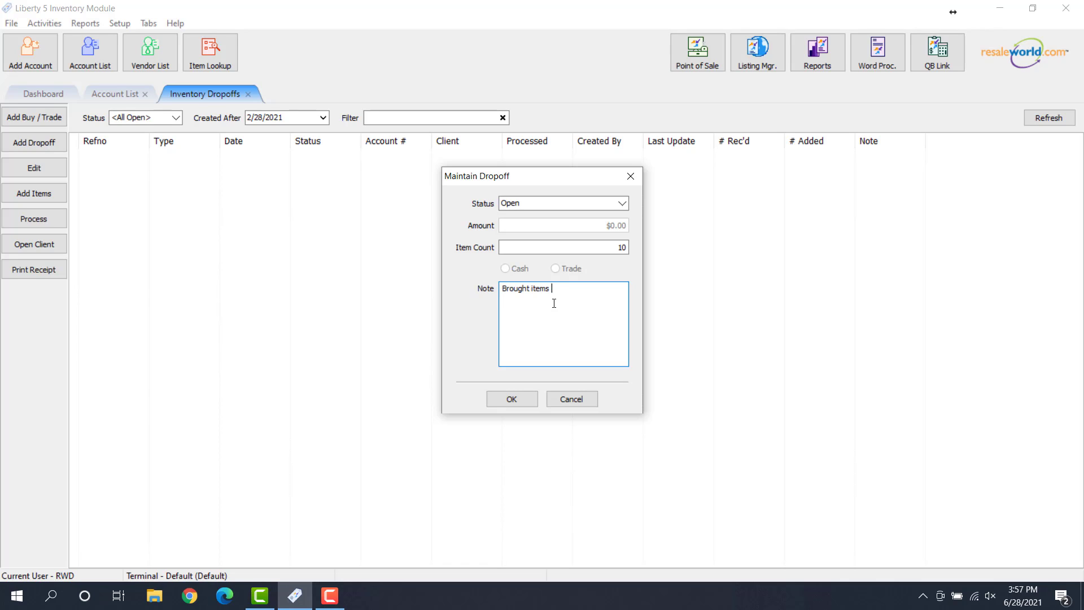
type("in with a fabr")
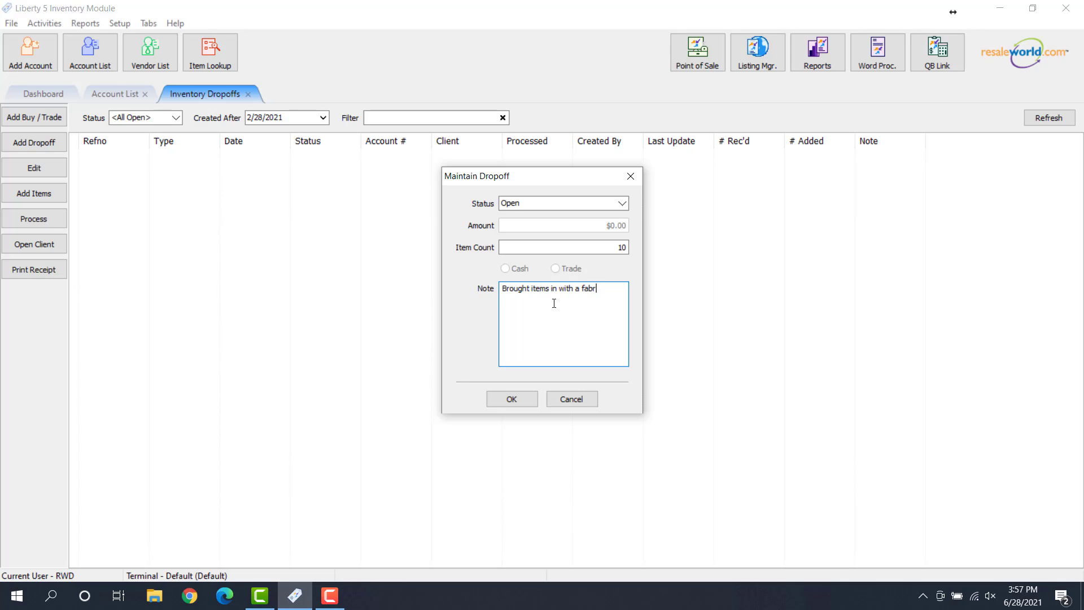
type("ic bag, would like")
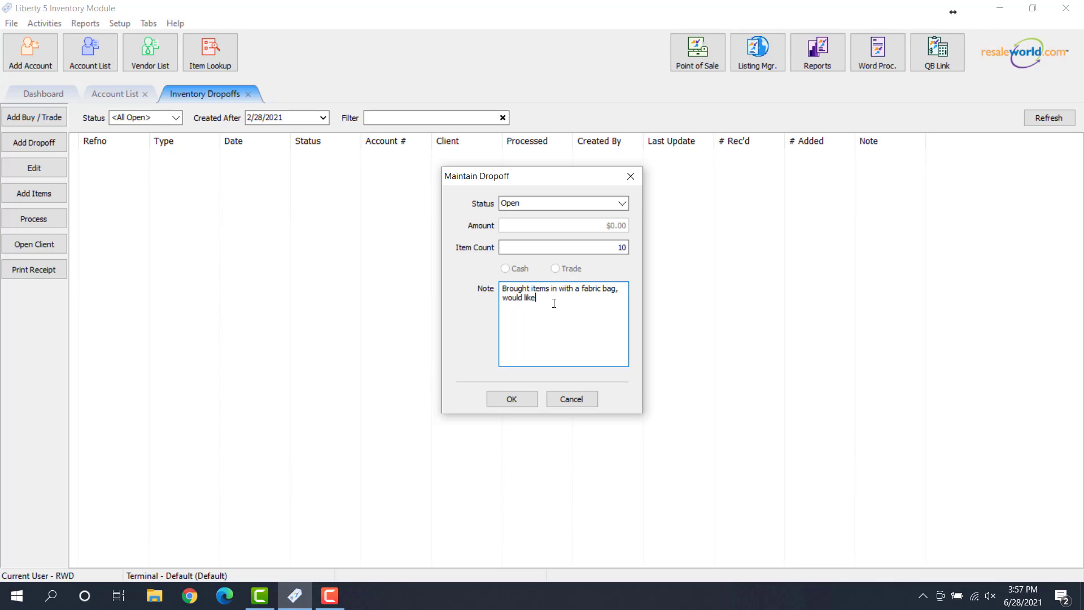
type("this bag back.")
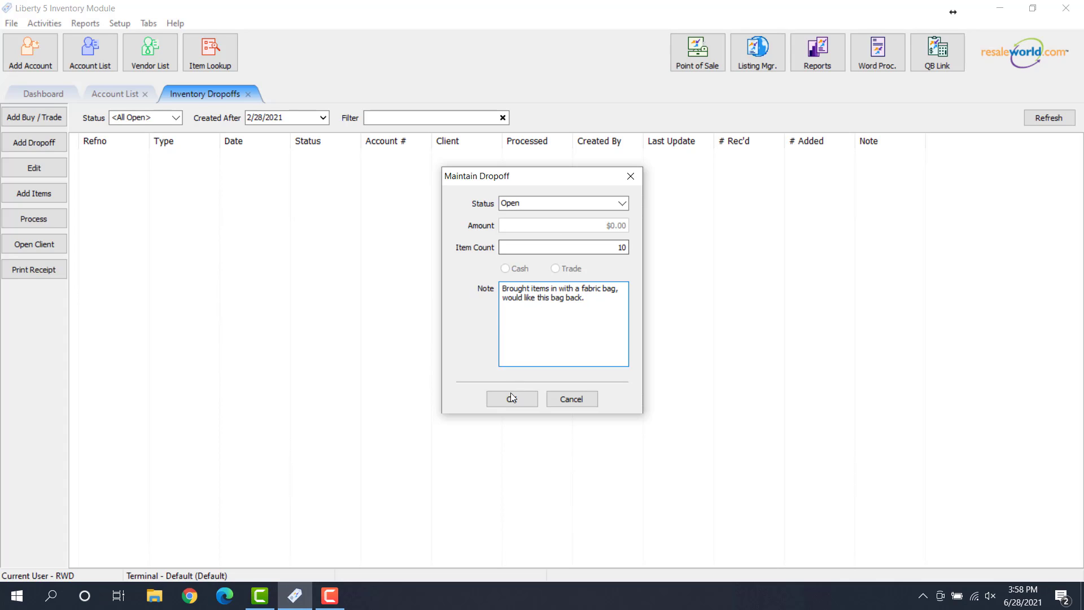
Step: Save the drop-off, agree to print its receipt and bring up the printer choices
left_click(511, 399)
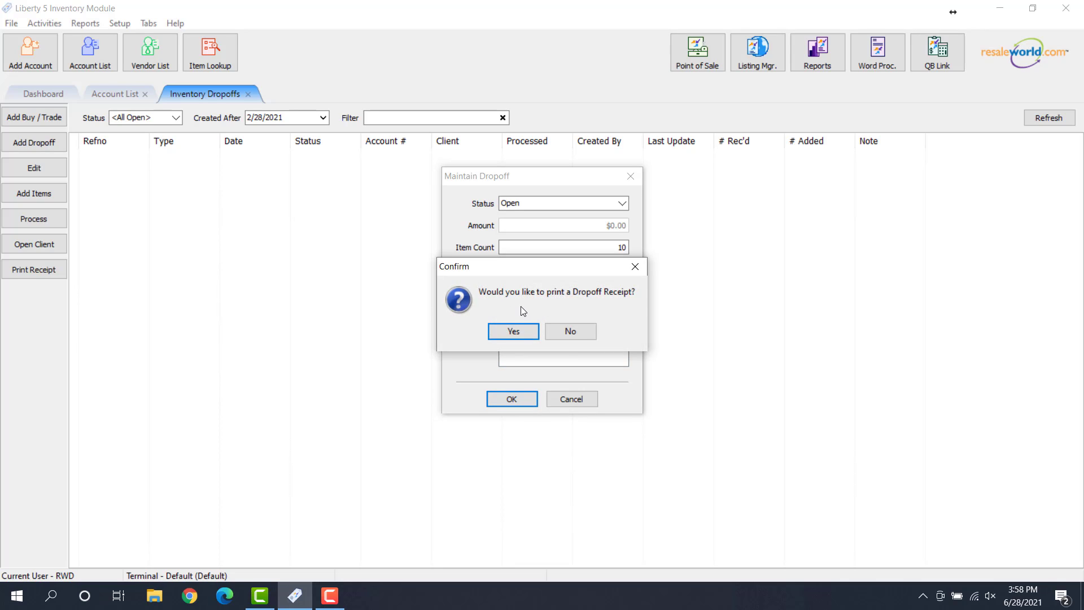
mouse_move(525, 309)
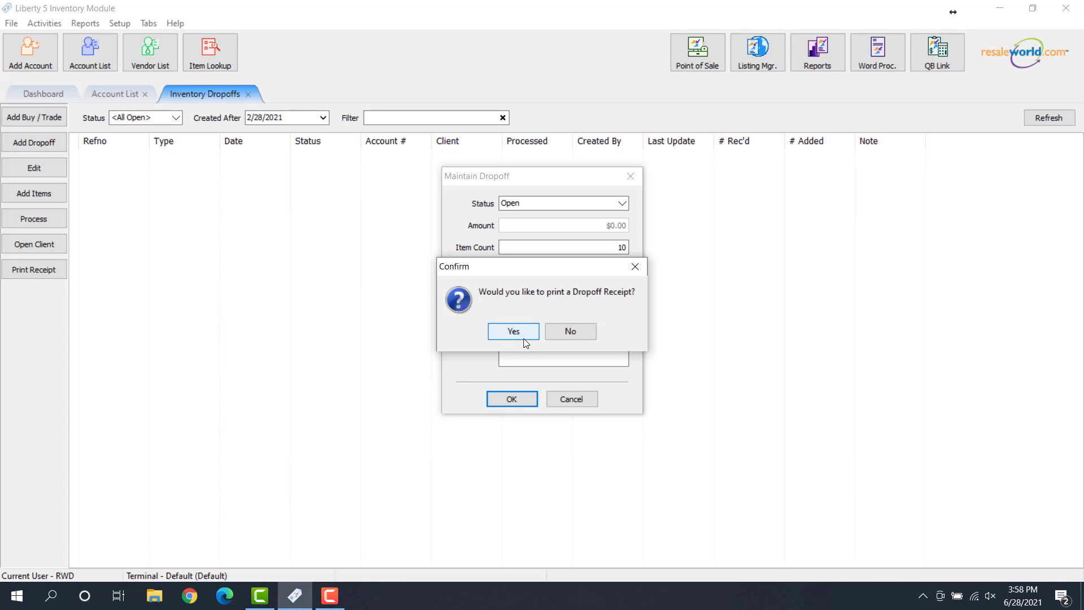
left_click(513, 331)
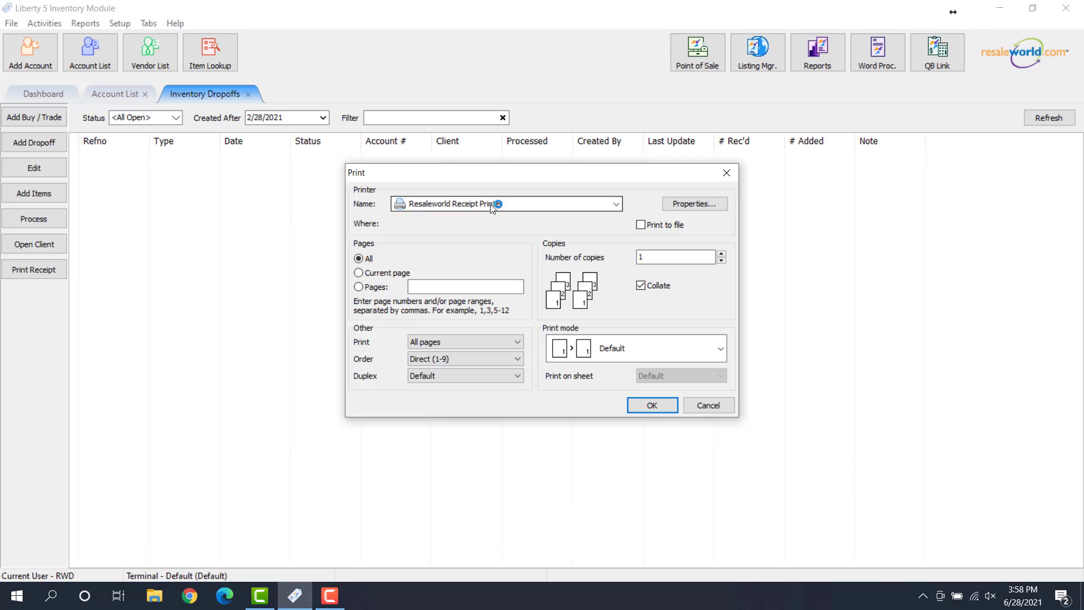
left_click(614, 203)
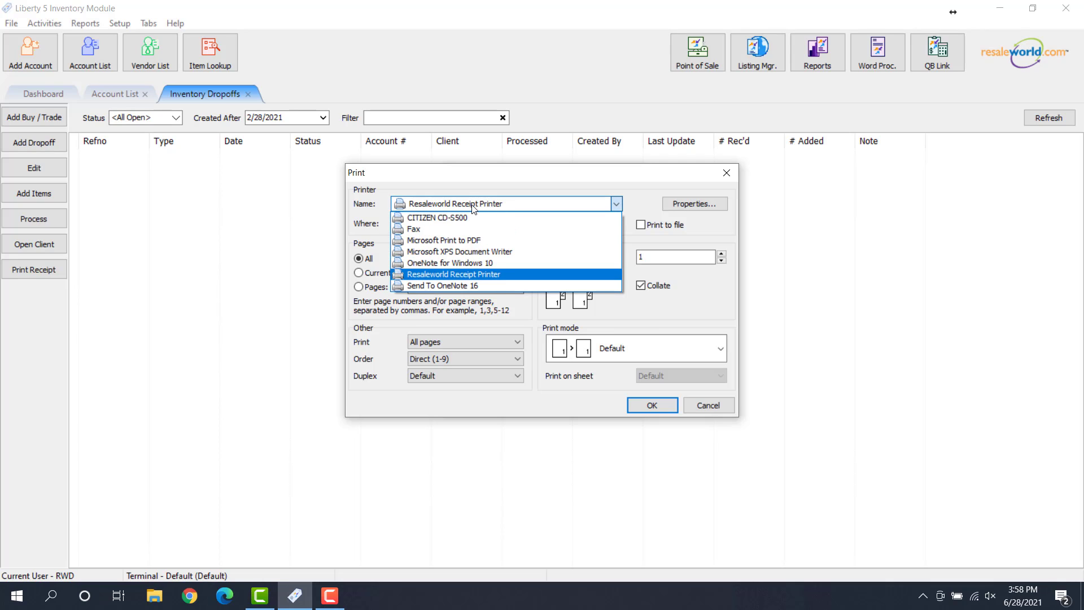
mouse_move(443, 240)
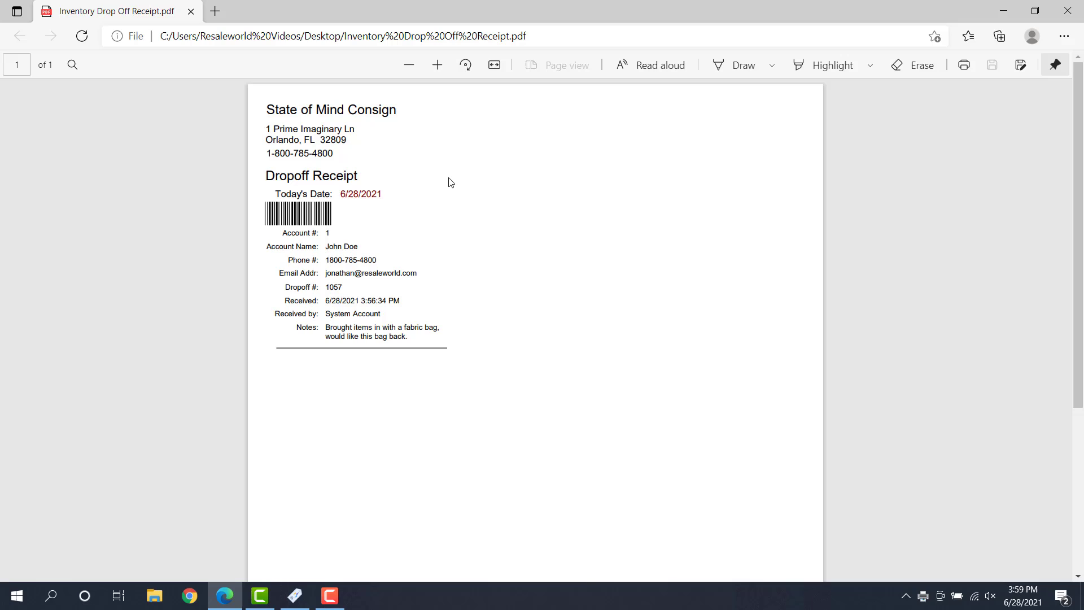
mouse_move(460, 166)
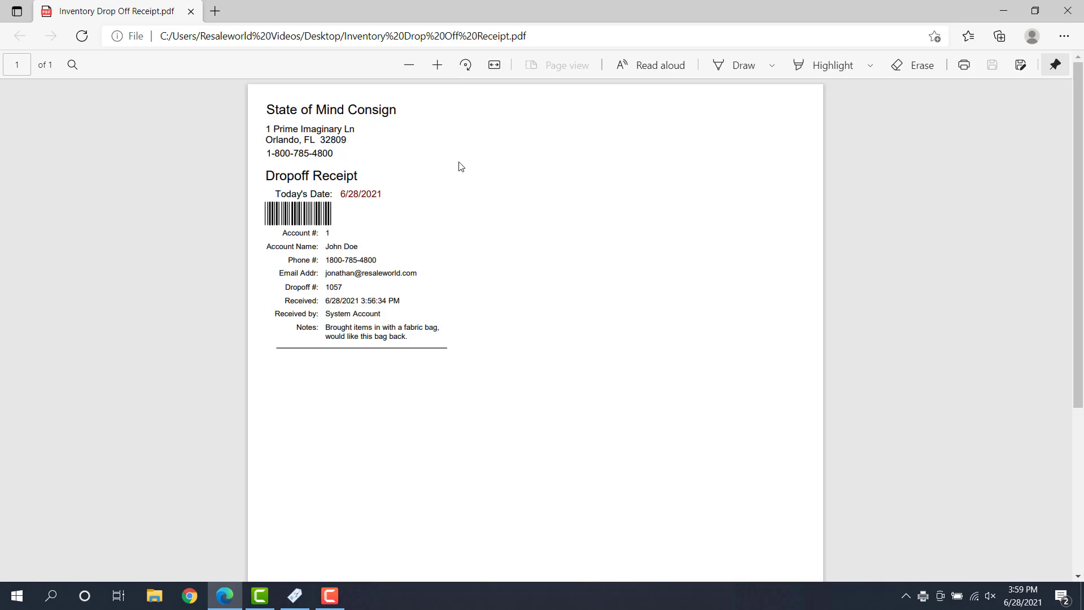
mouse_move(355, 236)
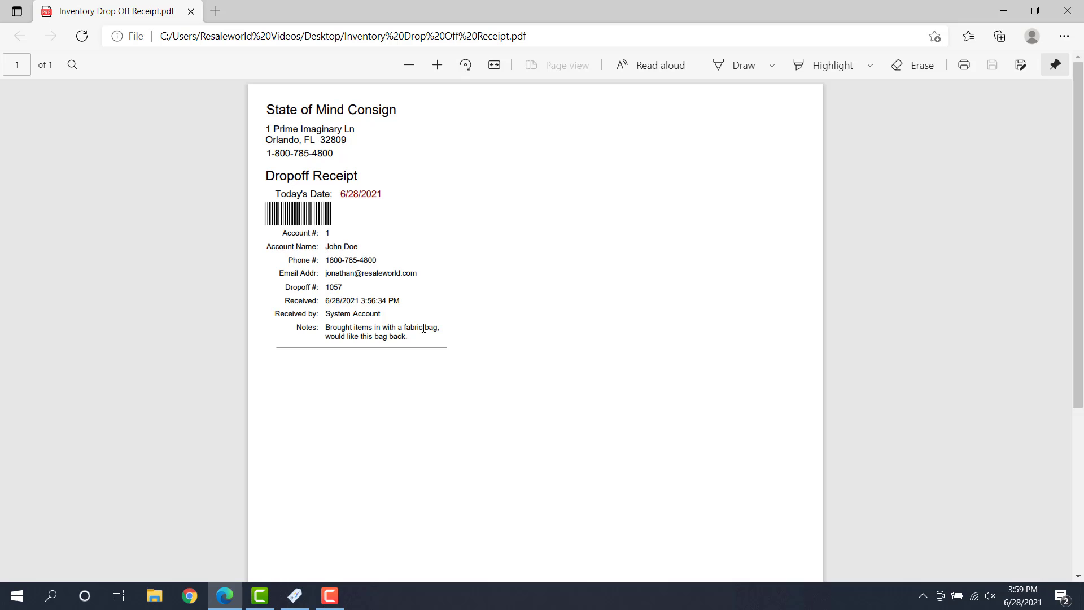
mouse_move(410, 452)
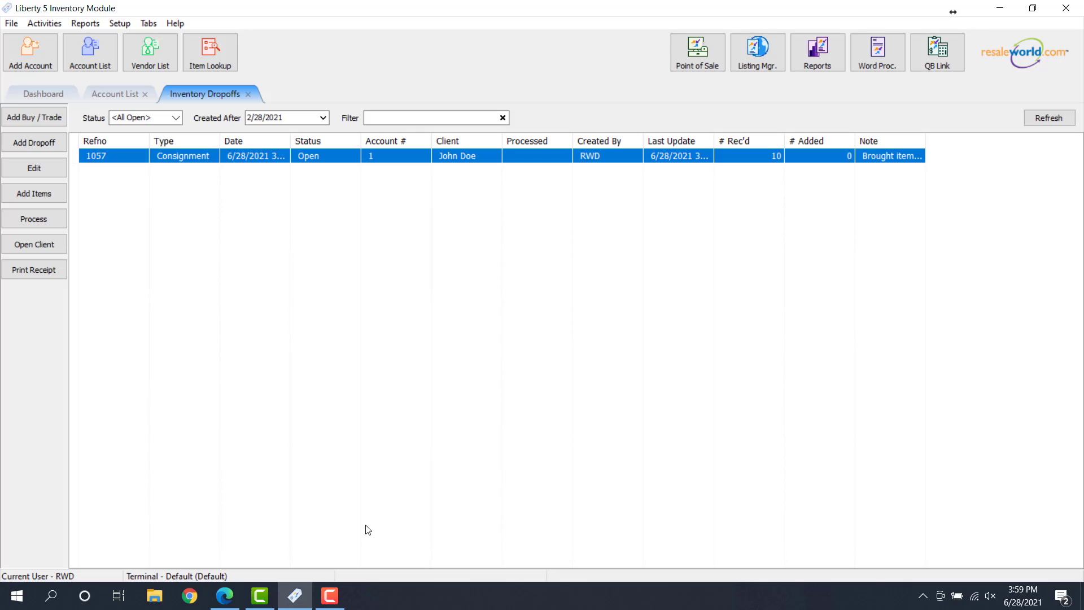
mouse_move(415, 170)
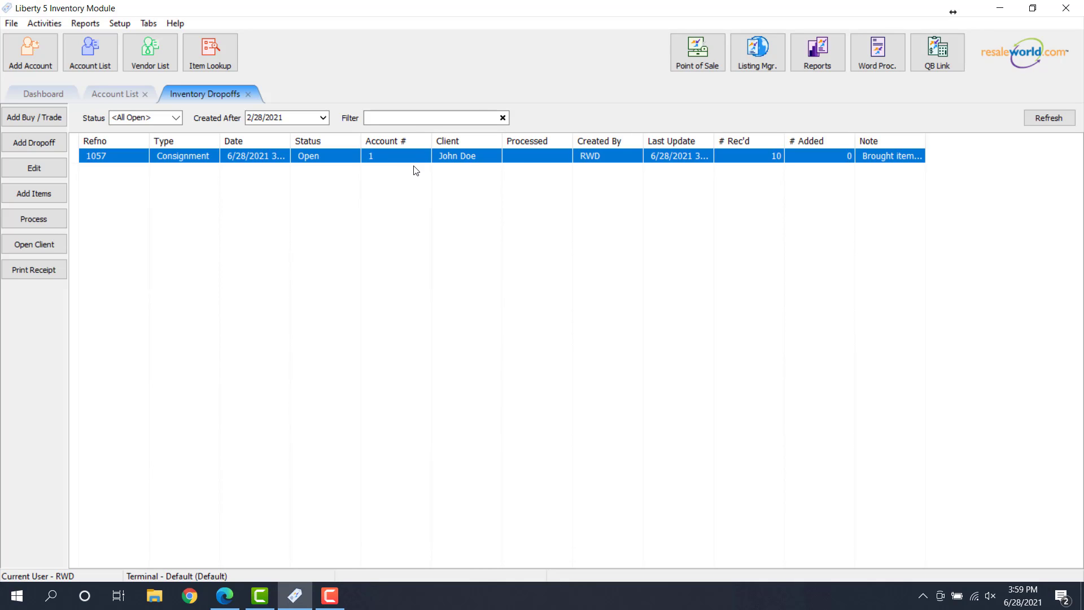
mouse_move(895, 156)
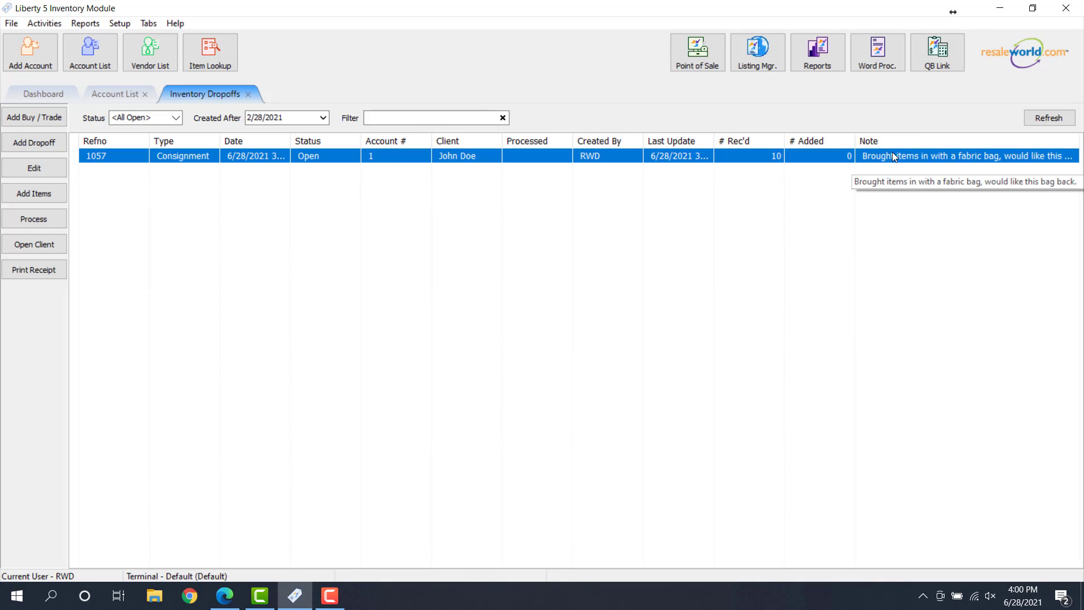
mouse_move(957, 159)
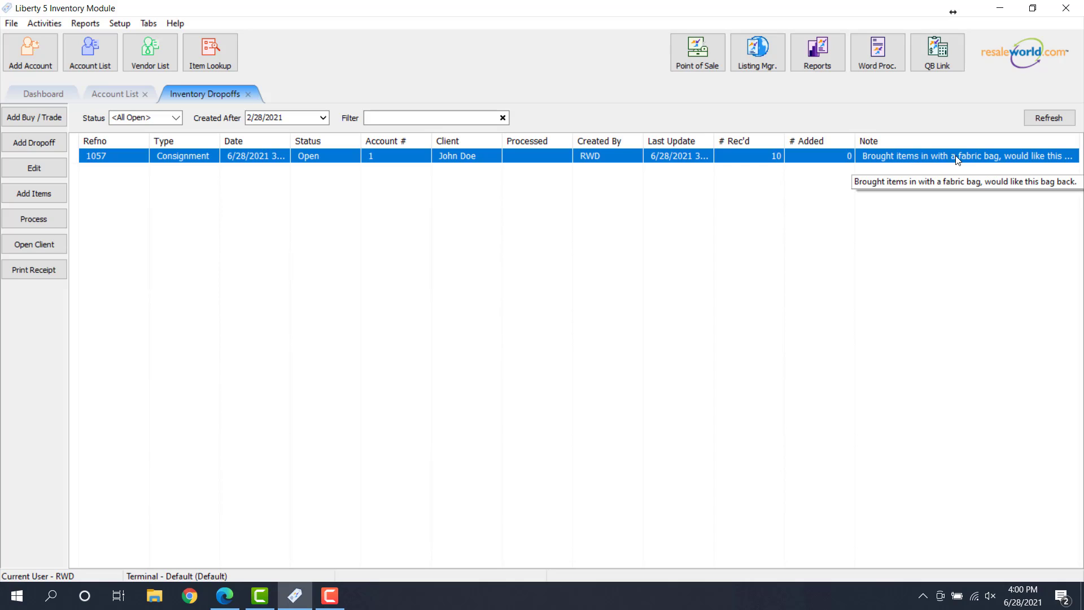
mouse_move(753, 184)
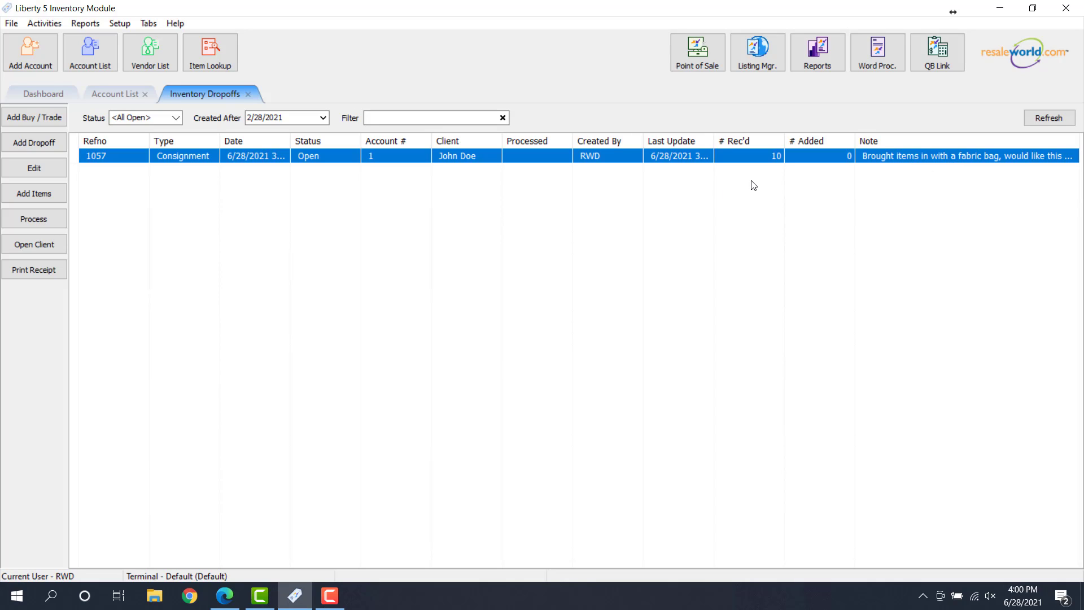
mouse_move(743, 165)
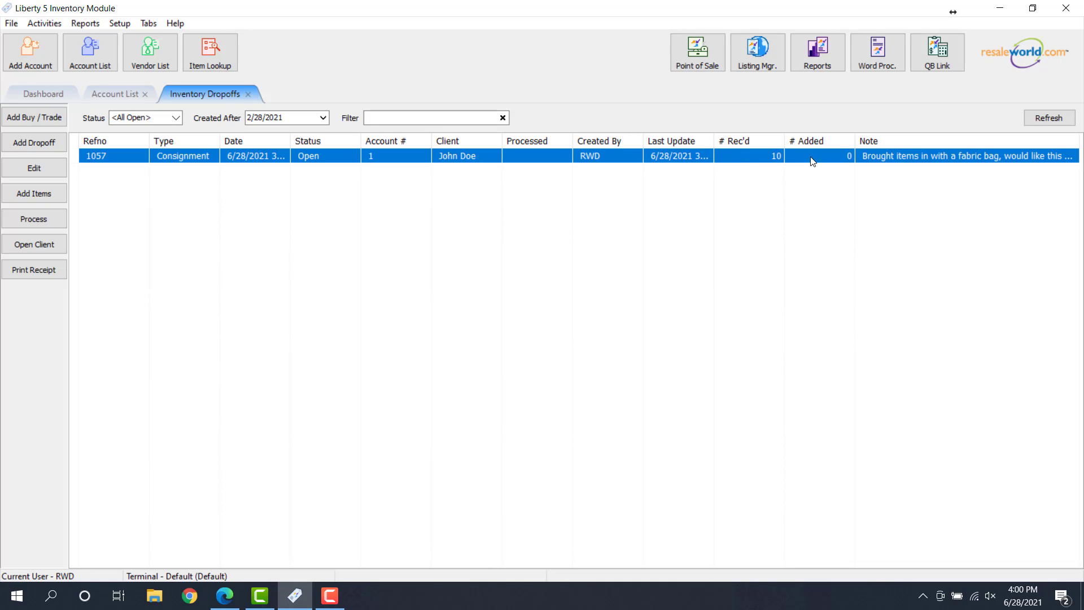
mouse_move(530, 160)
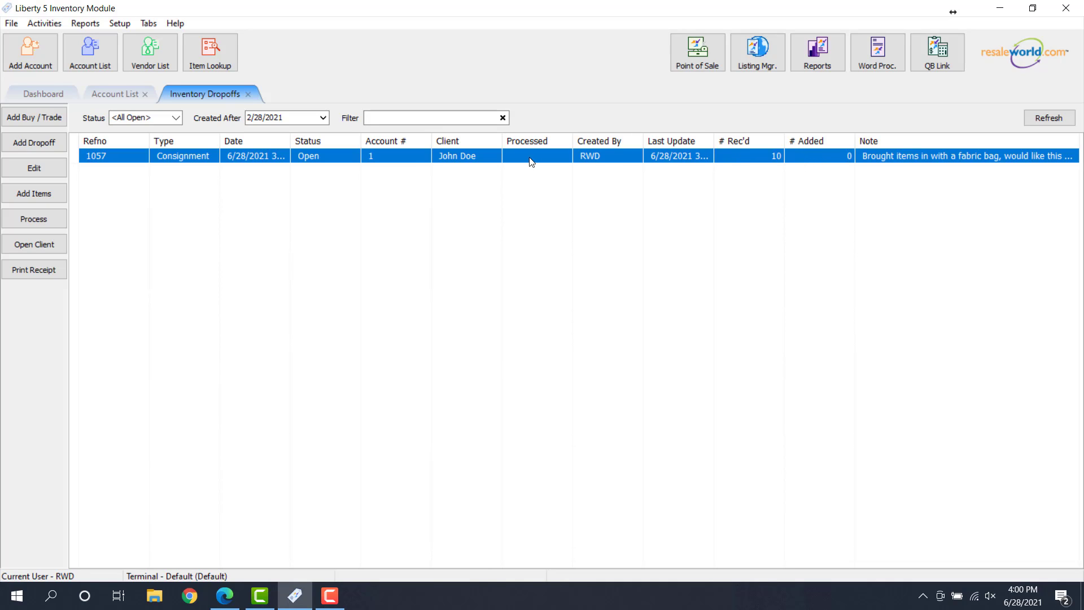
mouse_move(234, 155)
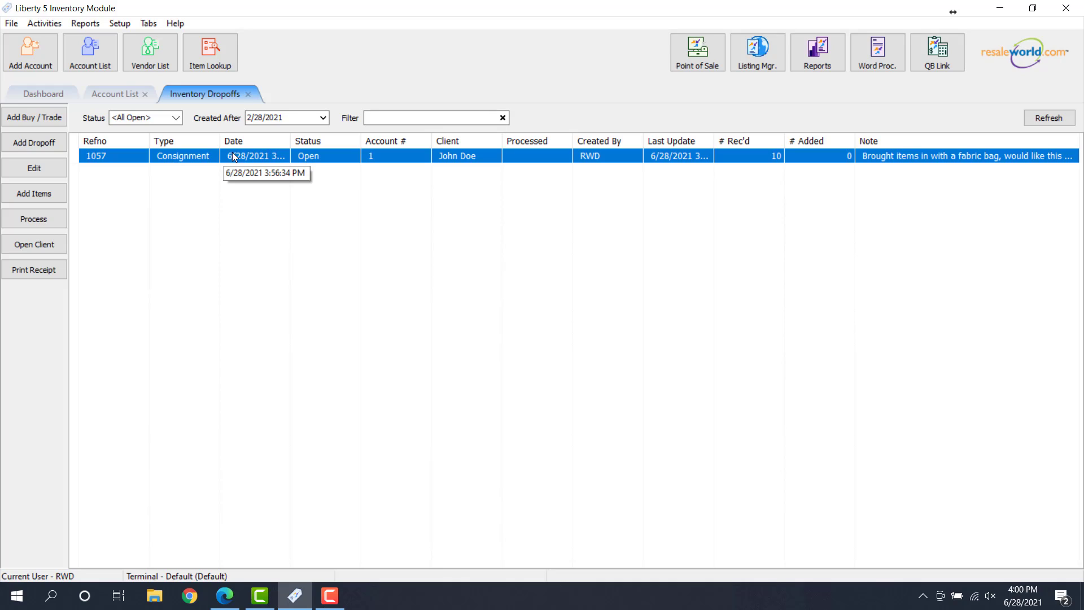
mouse_move(201, 158)
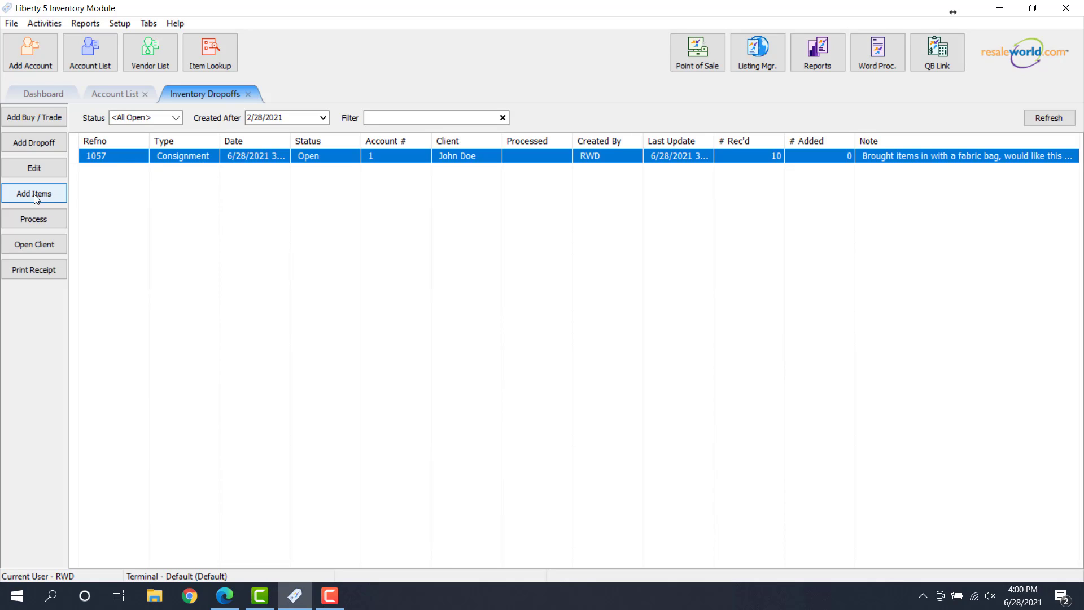
Step: Start a new item for drop-off 1057 in category T-shirt - Mens Tops - Men's Apparel
left_click(33, 193)
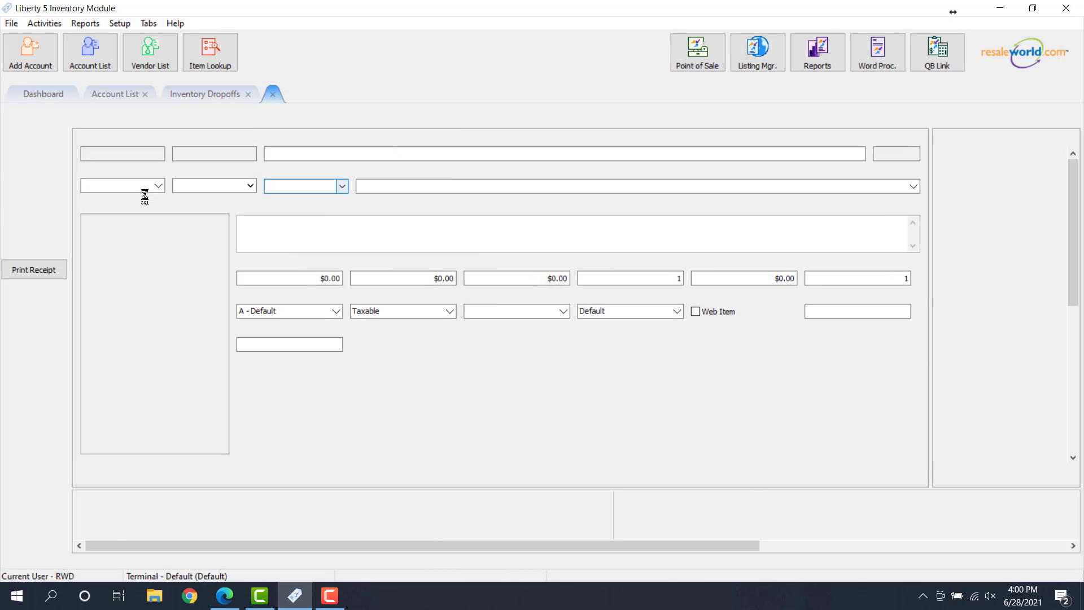
left_click(272, 94)
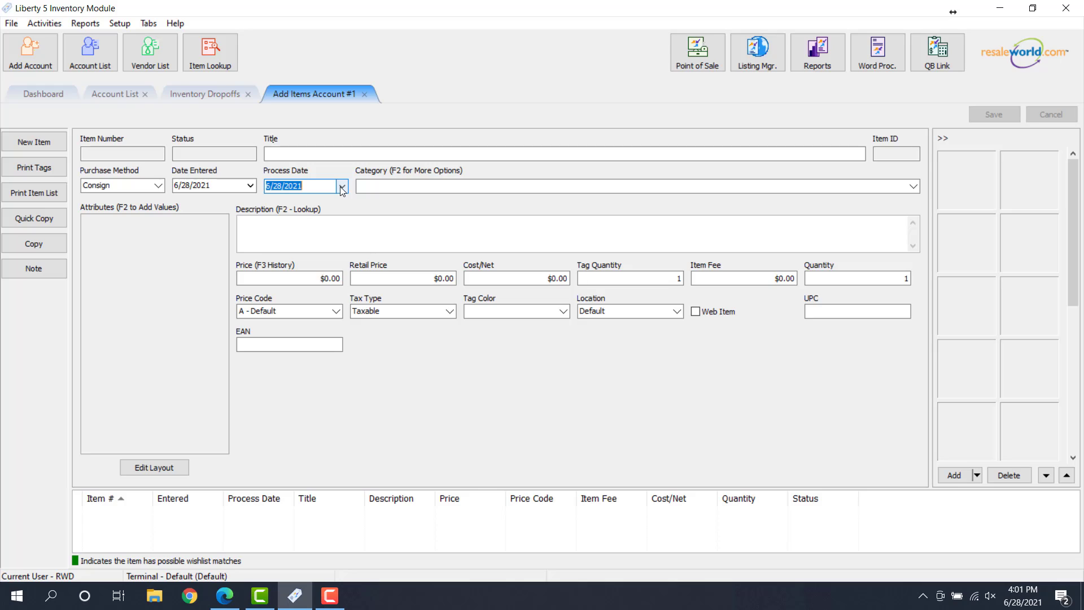
mouse_move(335, 186)
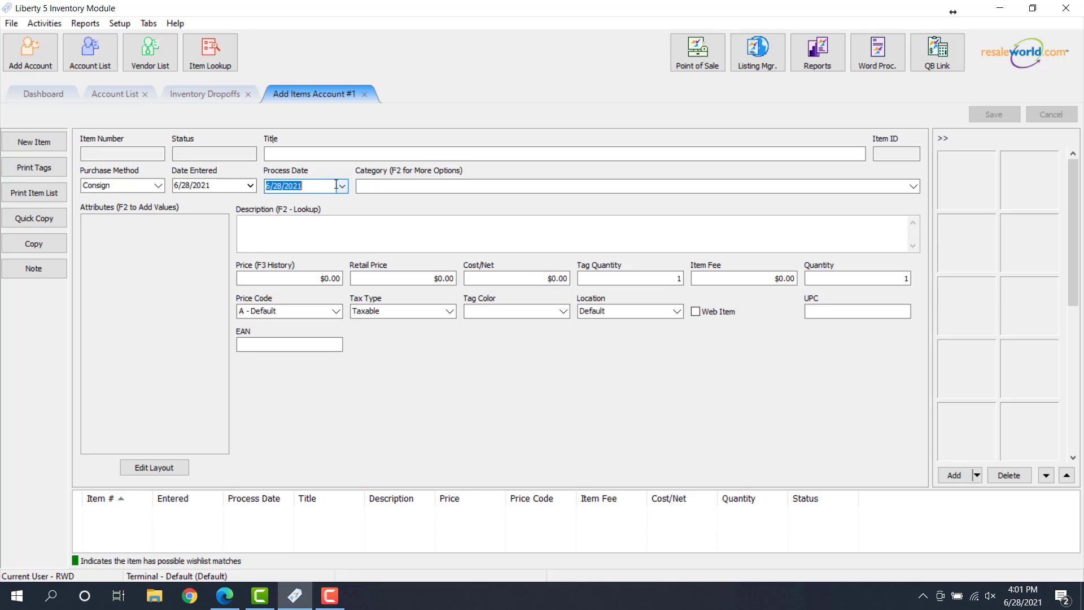
left_click(634, 185)
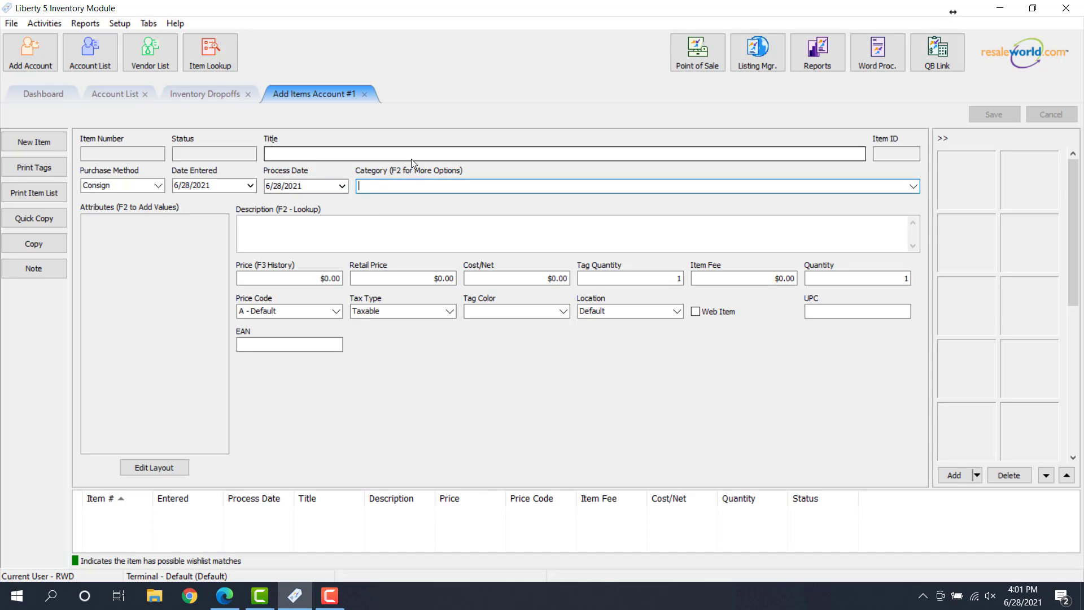
type("T-shirt - Mens Tops - Men's Apparel")
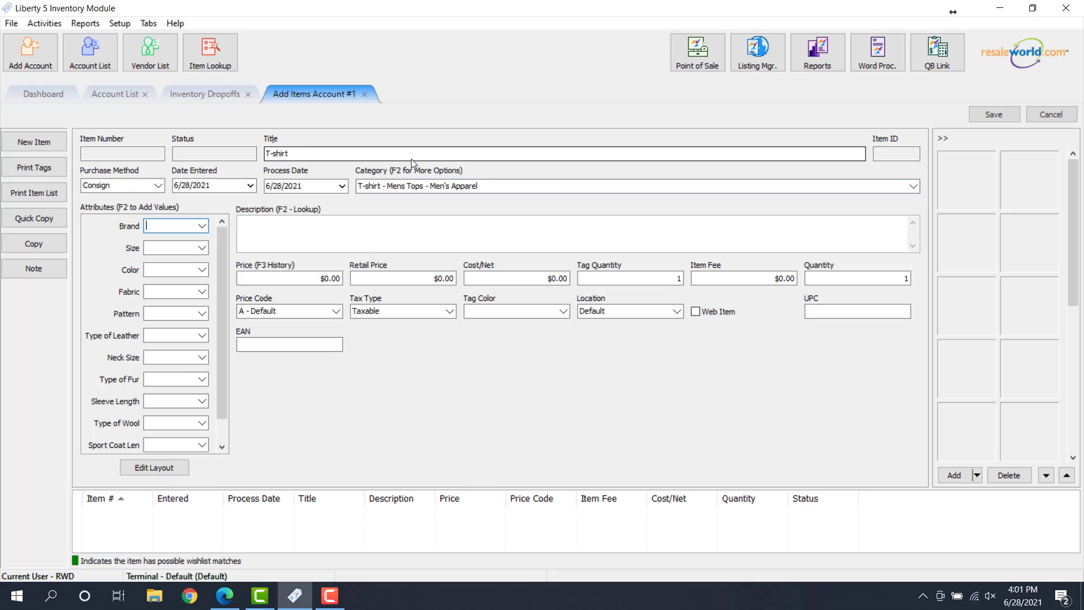
Step: Describe it as a nike T-shirt with a dragon design priced 30
type("nike")
left_click(577, 234)
type("Has")
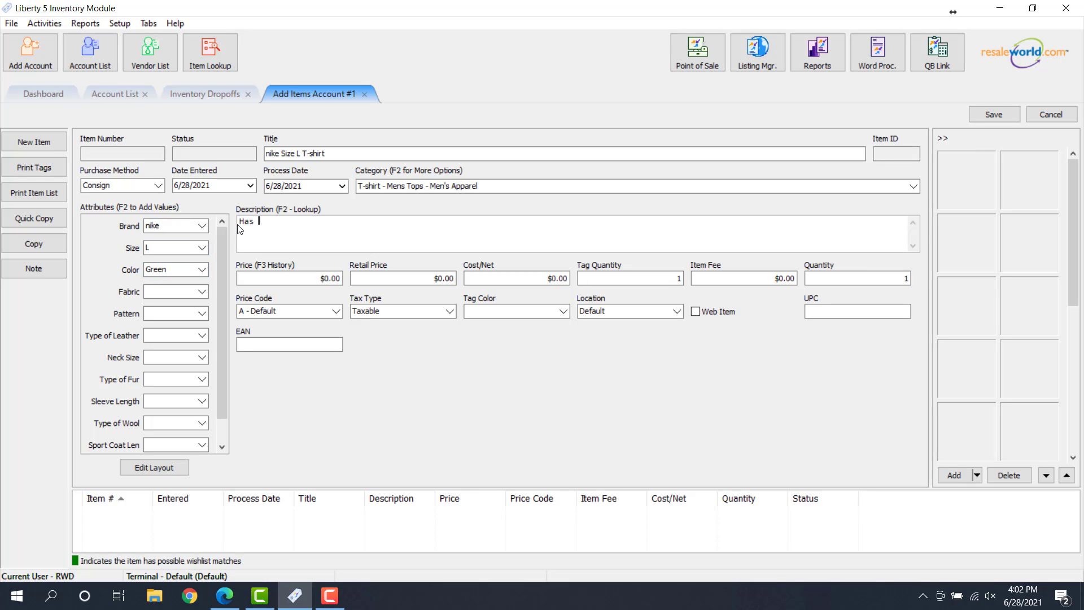
type("a dragon design")
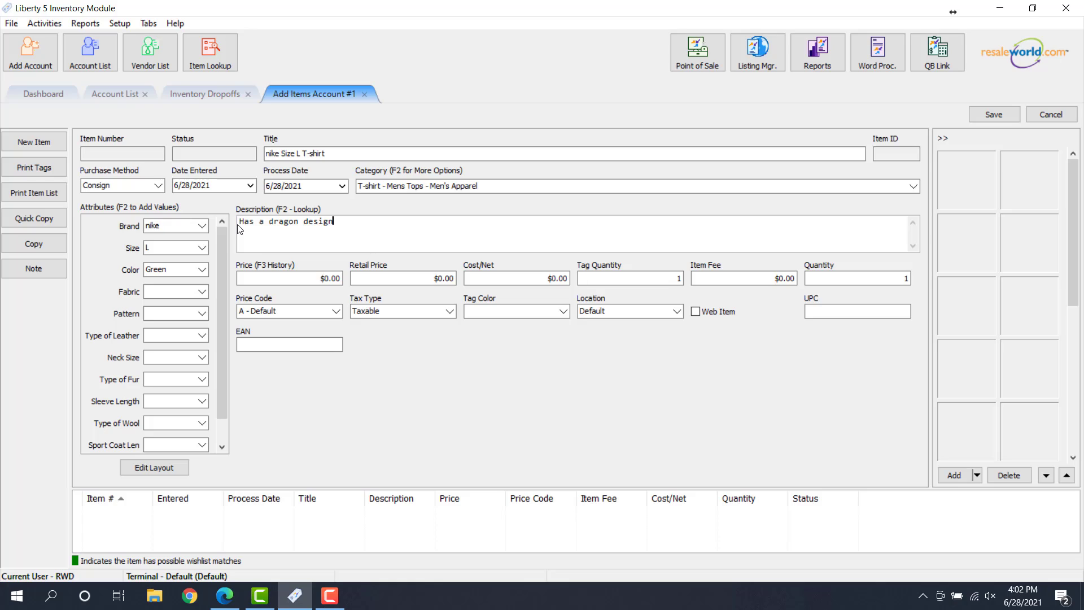
left_click(289, 278)
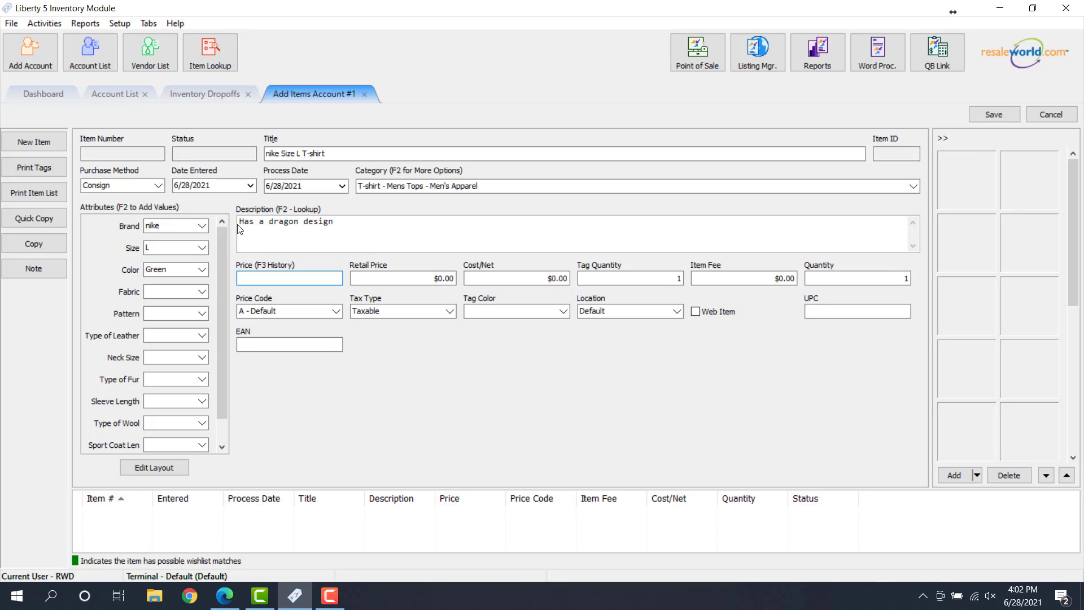
type("30.00")
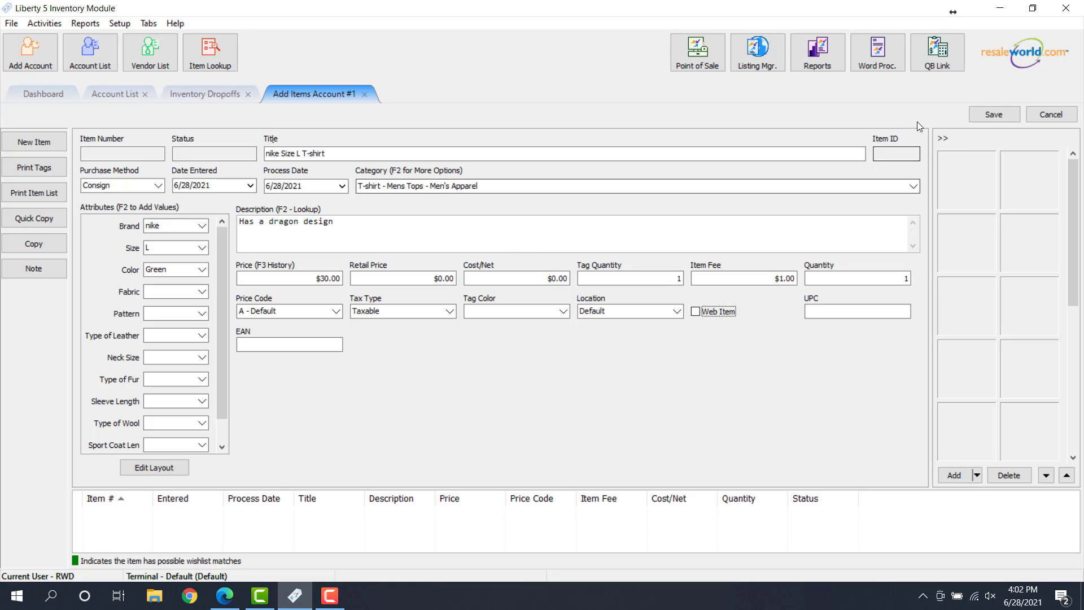
Step: Save the T-shirt and enter a size 42 Brown Leather jacket item
left_click(994, 114)
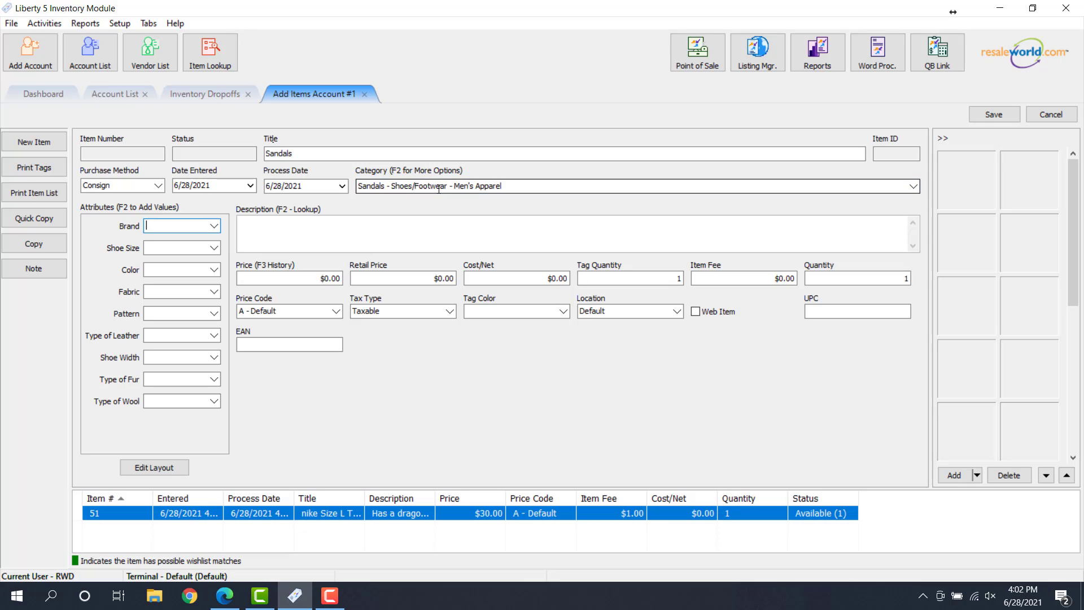
type("nike")
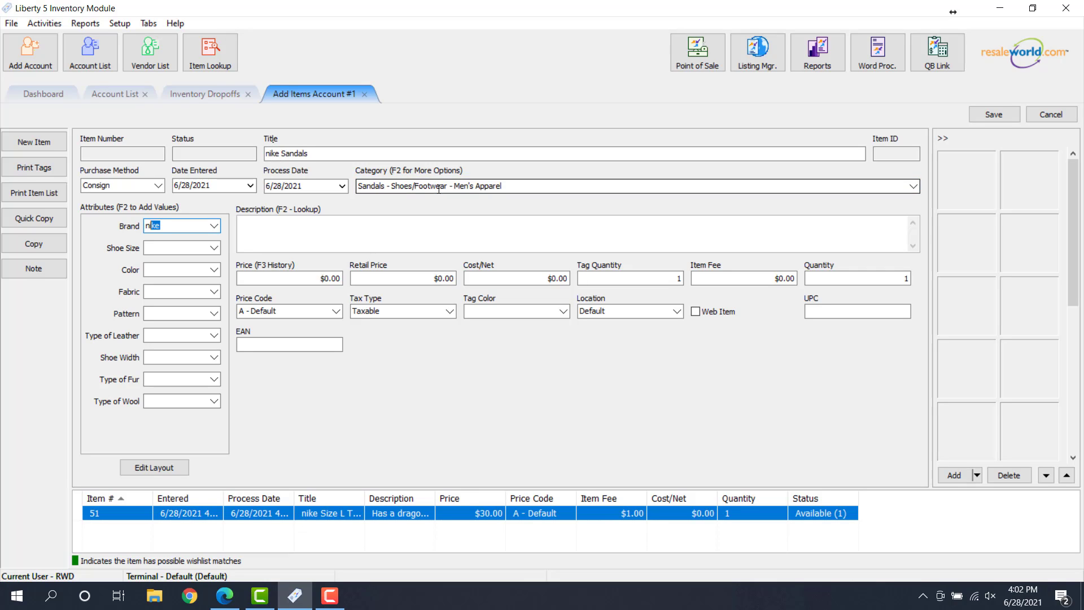
type("10")
left_click(637, 185)
type("Jacket")
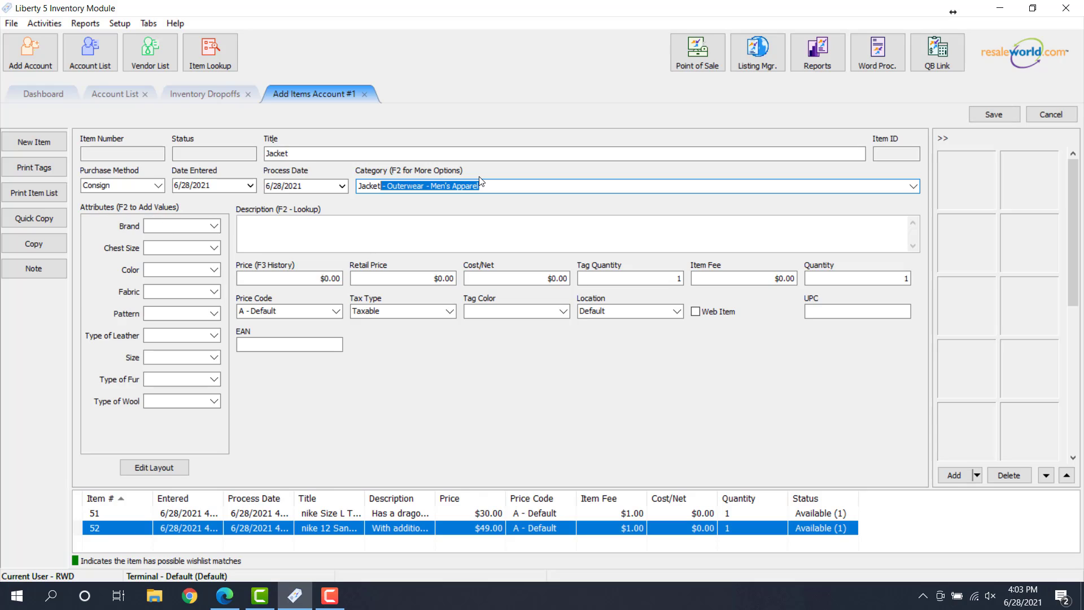
type("42")
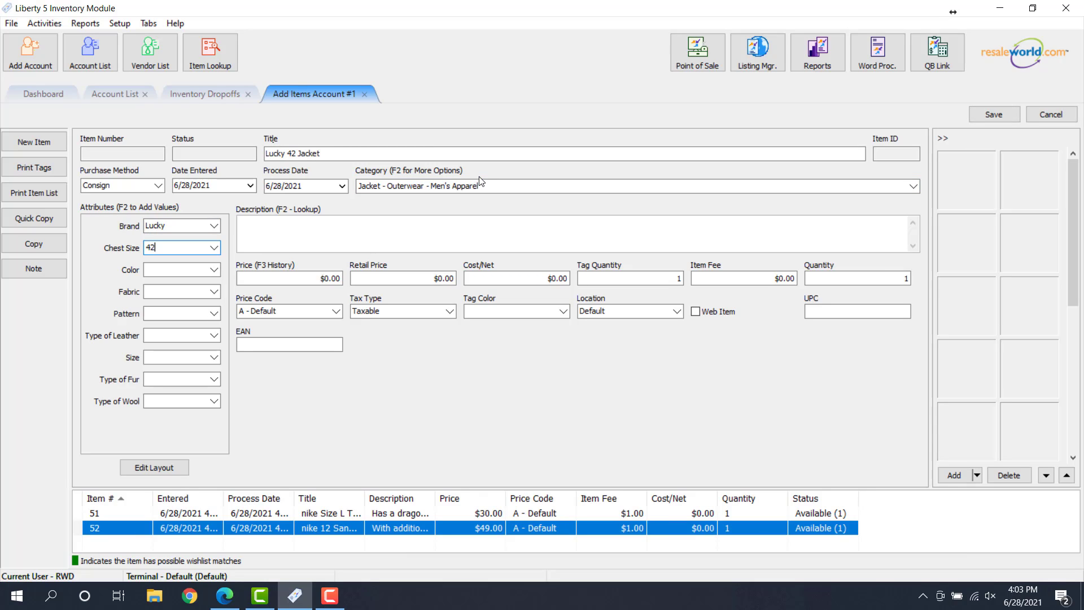
type("Brown")
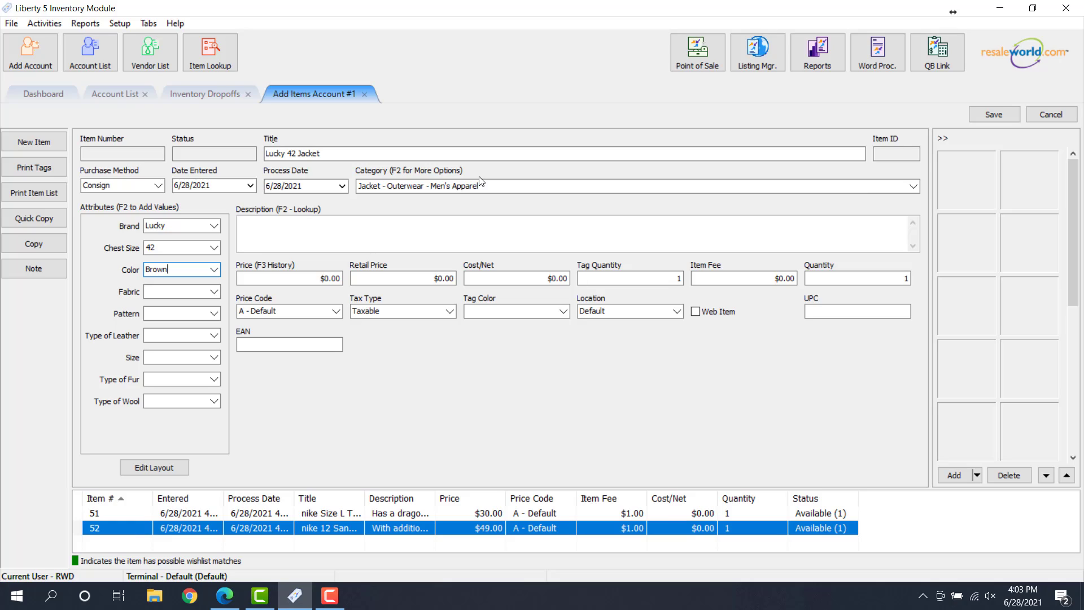
type("Leather")
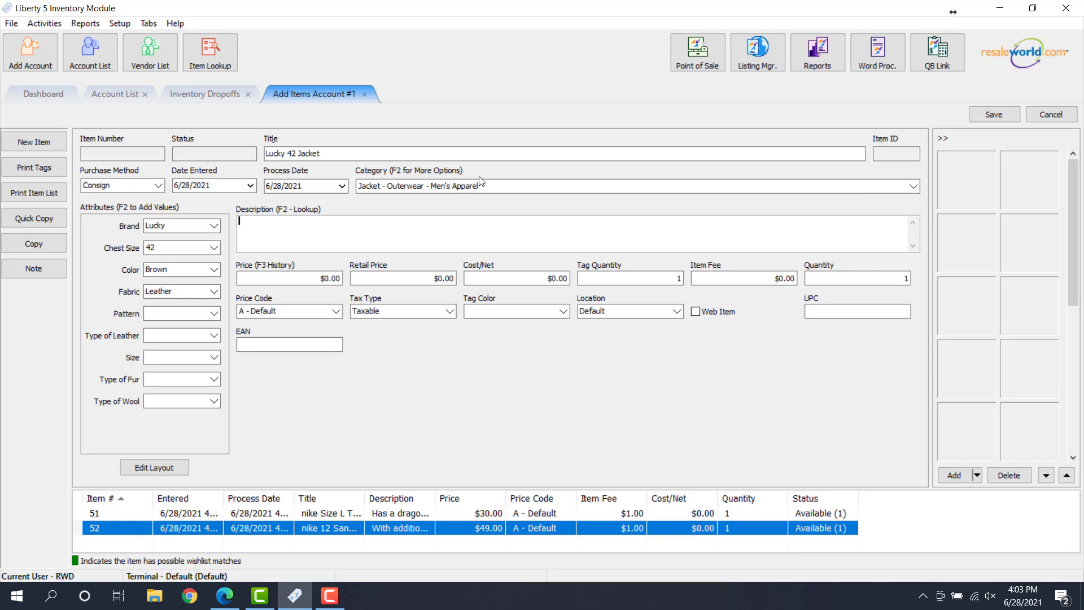
Step: Describe the jacket 'Comes with detachable zipper hood.' and move to its price
type("Comes with detachable")
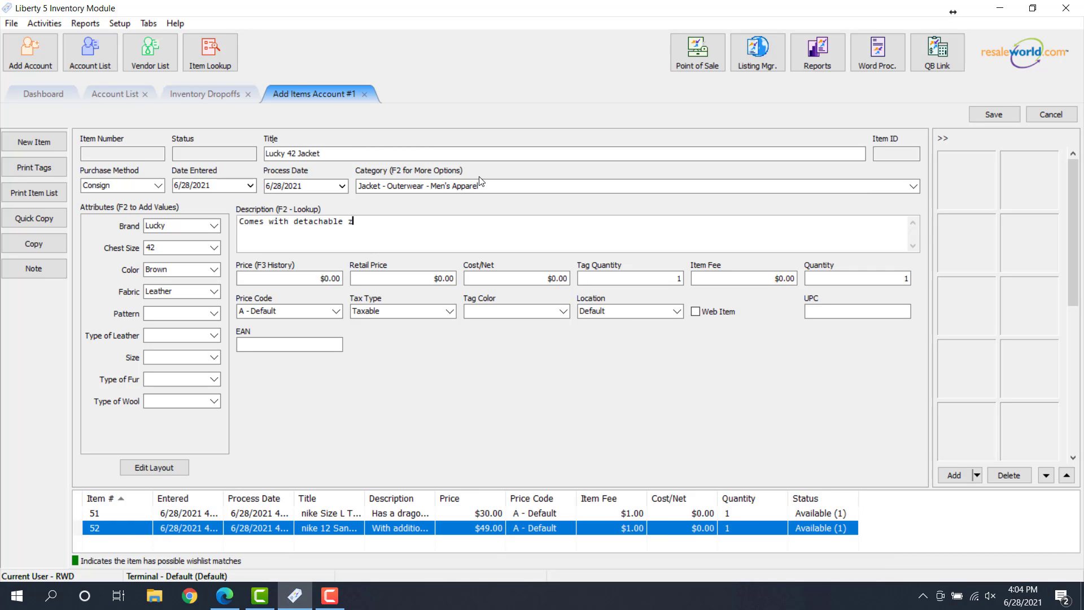
type("zipper")
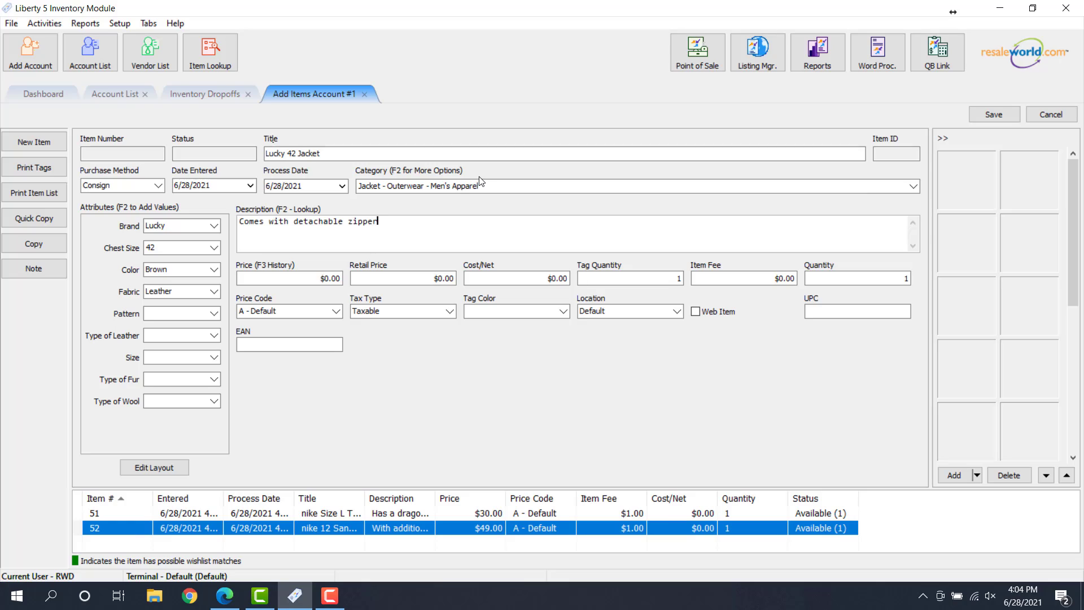
type("hood.")
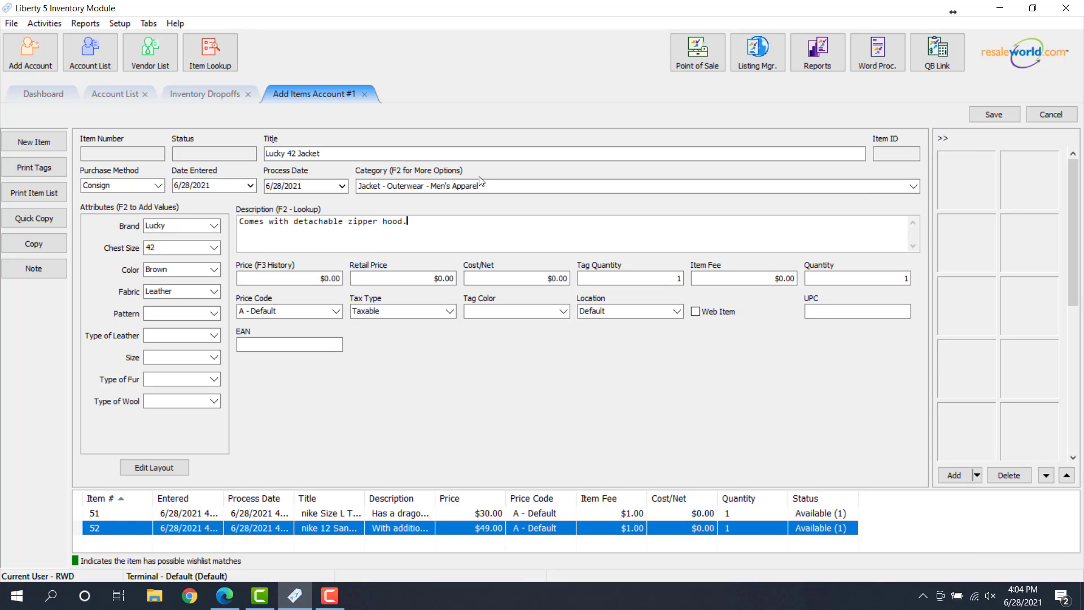
left_click(289, 278)
type("78")
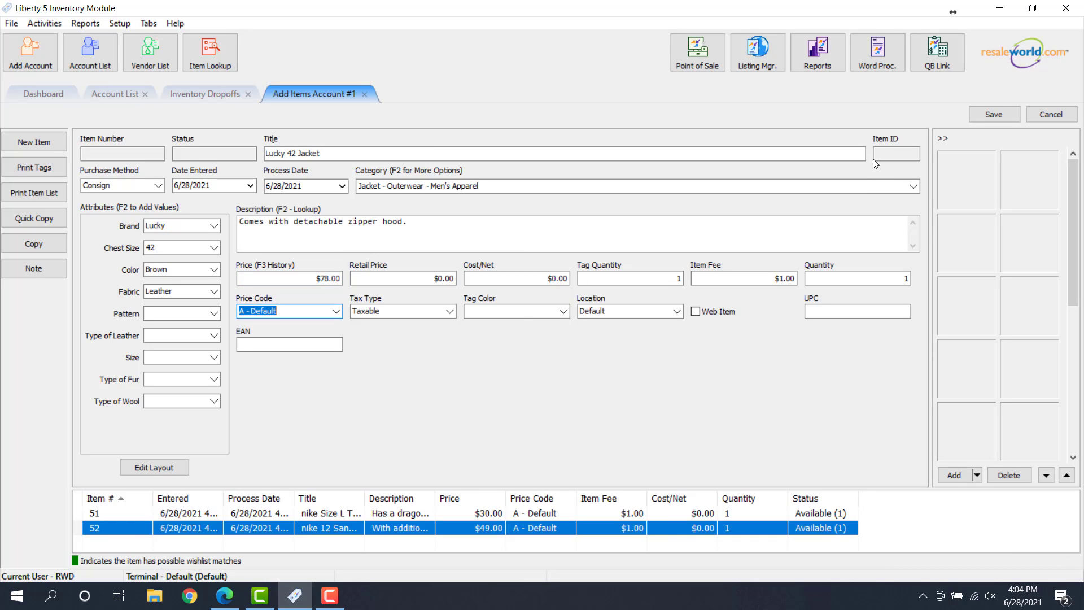
Step: Save the jacket and nike 10 Sneakers, close Add Items and mark the drop-off processed
left_click(994, 115)
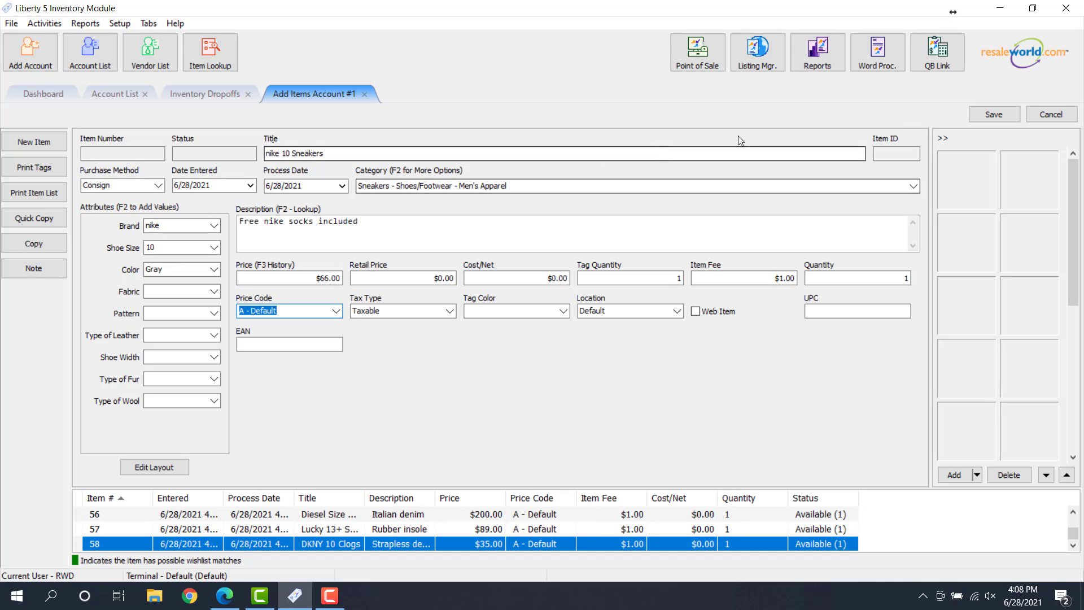
left_click(993, 115)
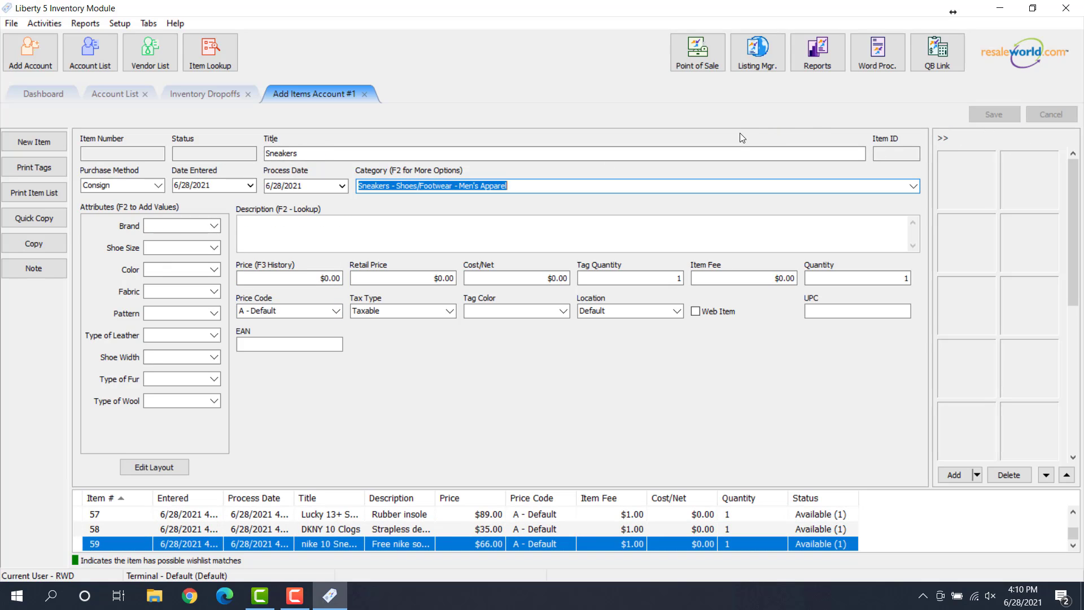
mouse_move(714, 131)
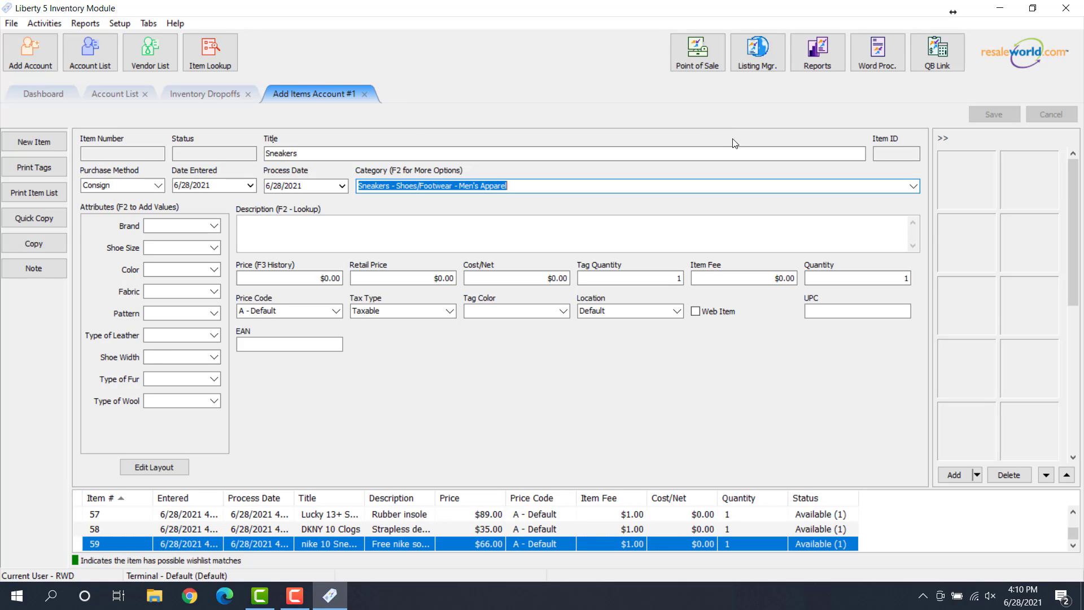
mouse_move(354, 113)
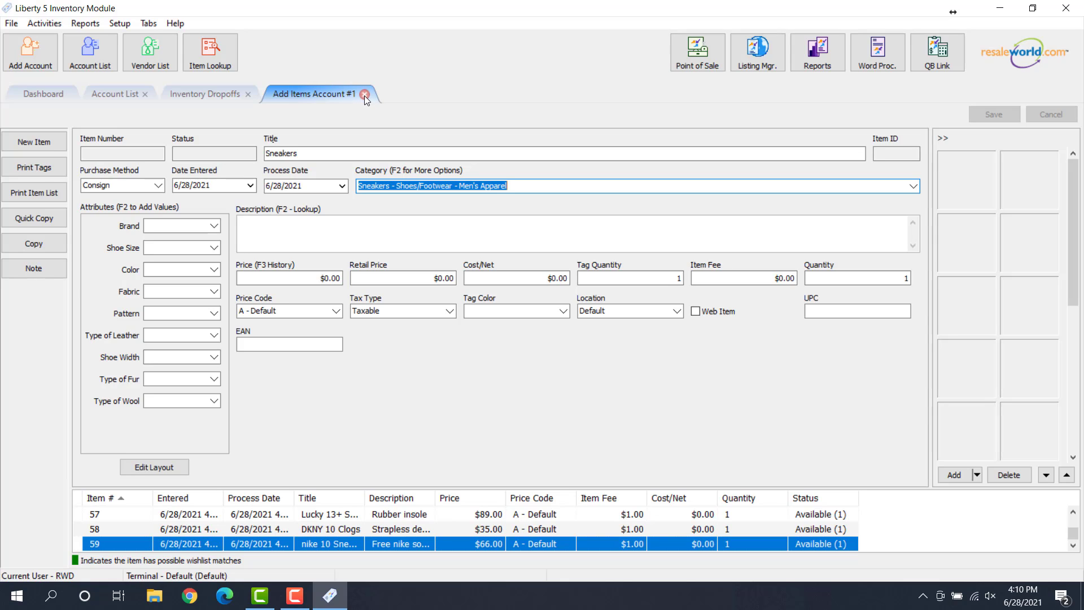
left_click(365, 95)
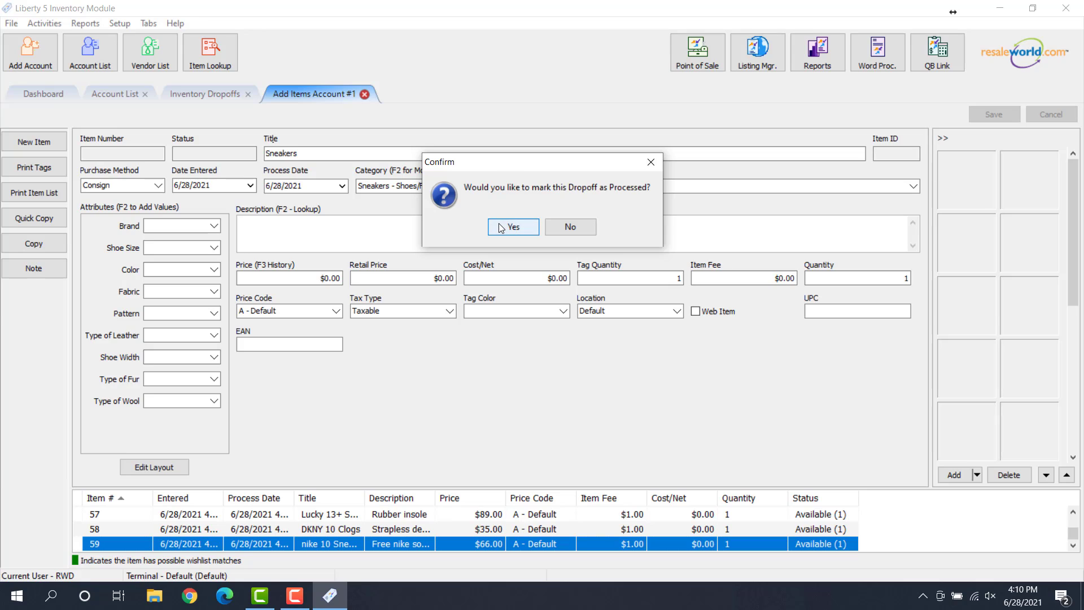
mouse_move(508, 216)
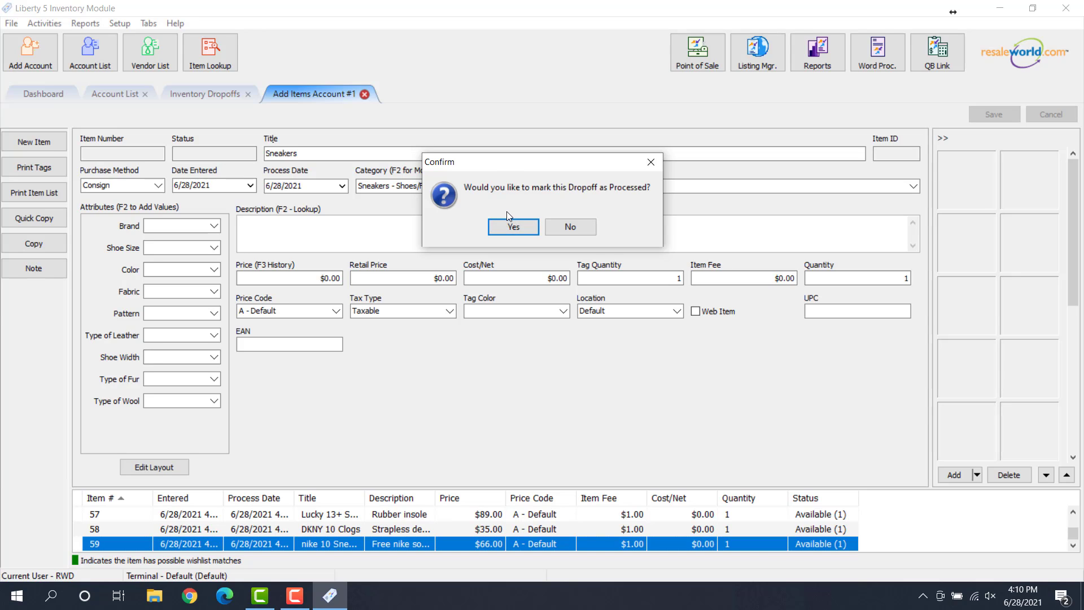
left_click(513, 227)
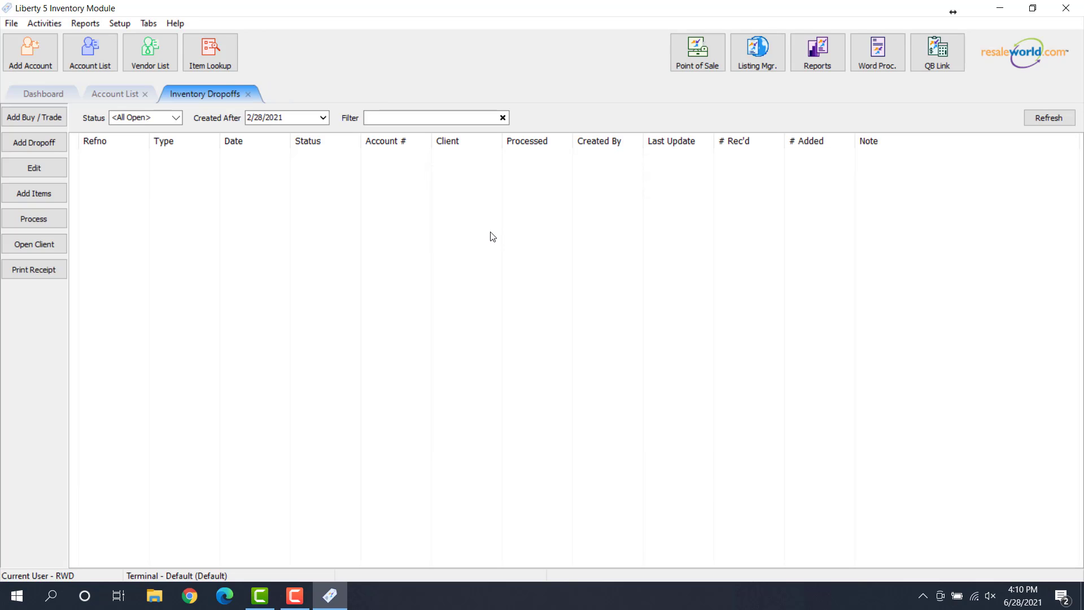
mouse_move(202, 190)
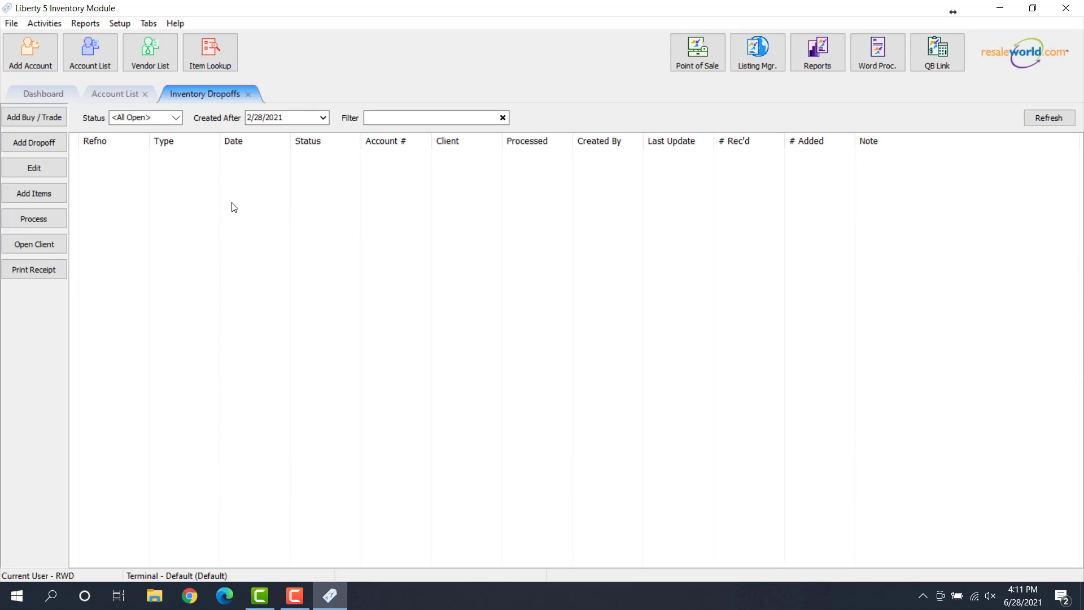
mouse_move(210, 181)
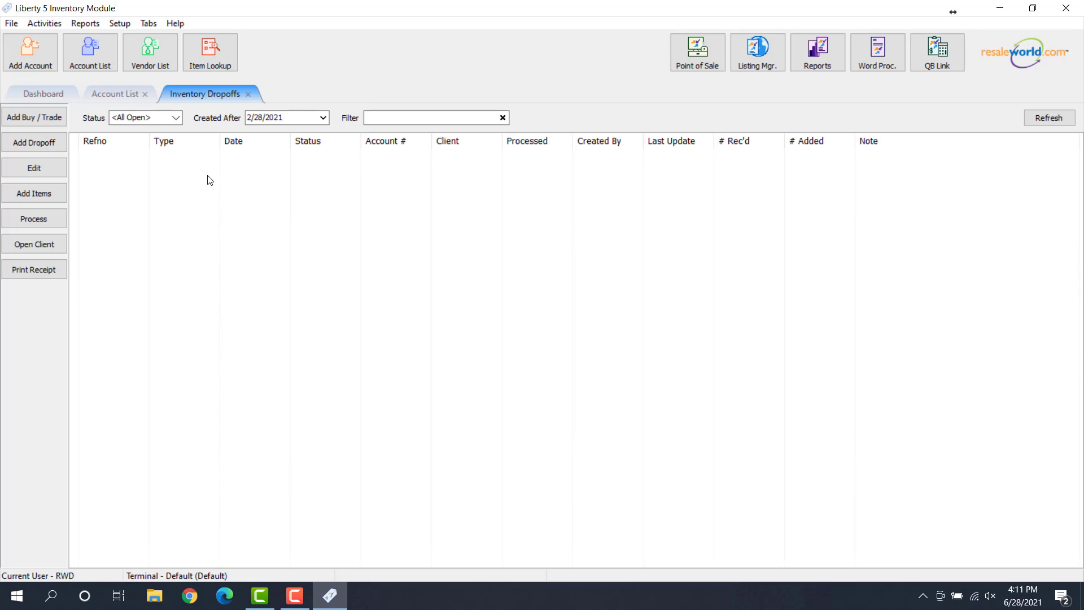
mouse_move(164, 168)
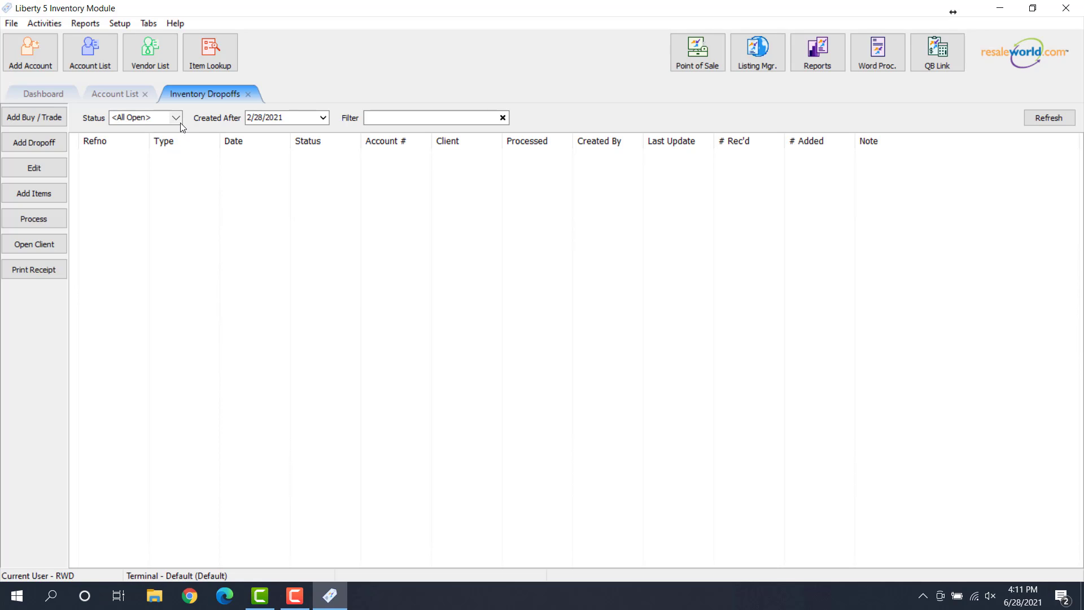
Step: Filter the drop-off list to Closed, showing drop-off 1057 with 10 received and 9 added
left_click(175, 117)
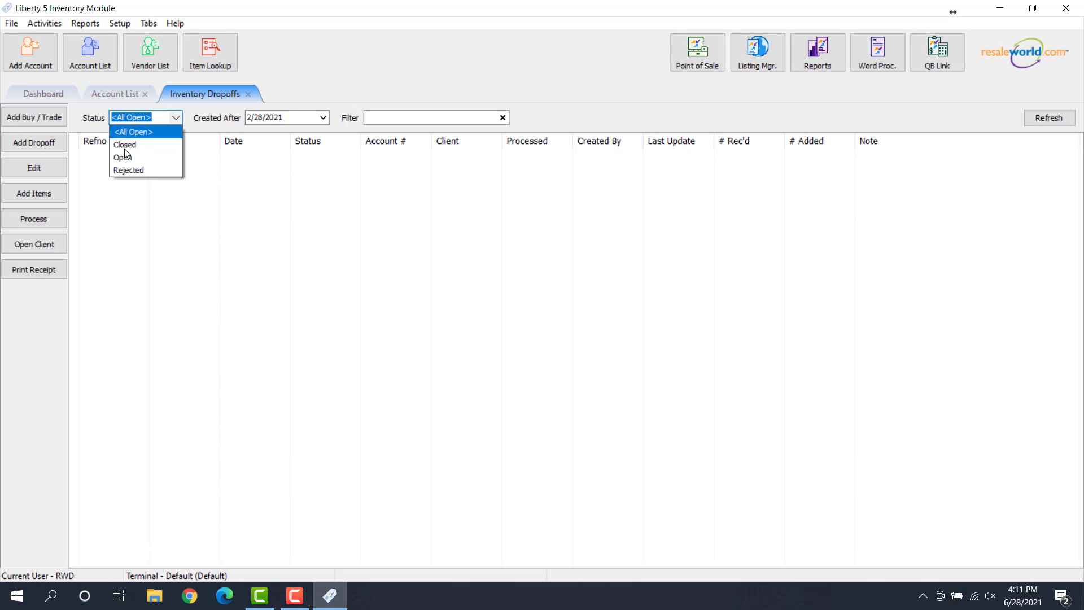
left_click(124, 144)
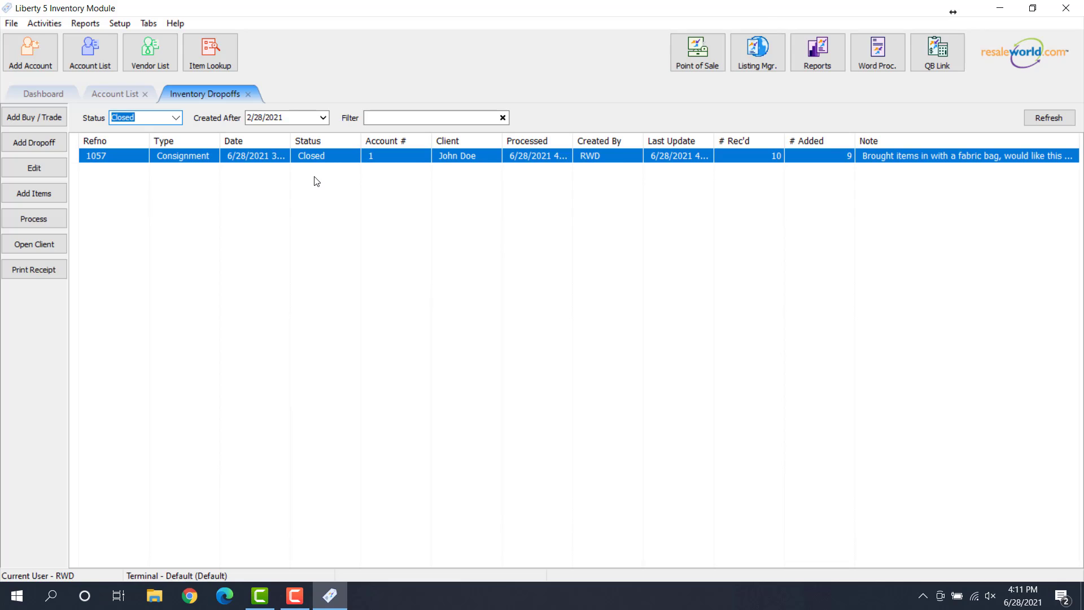
mouse_move(746, 147)
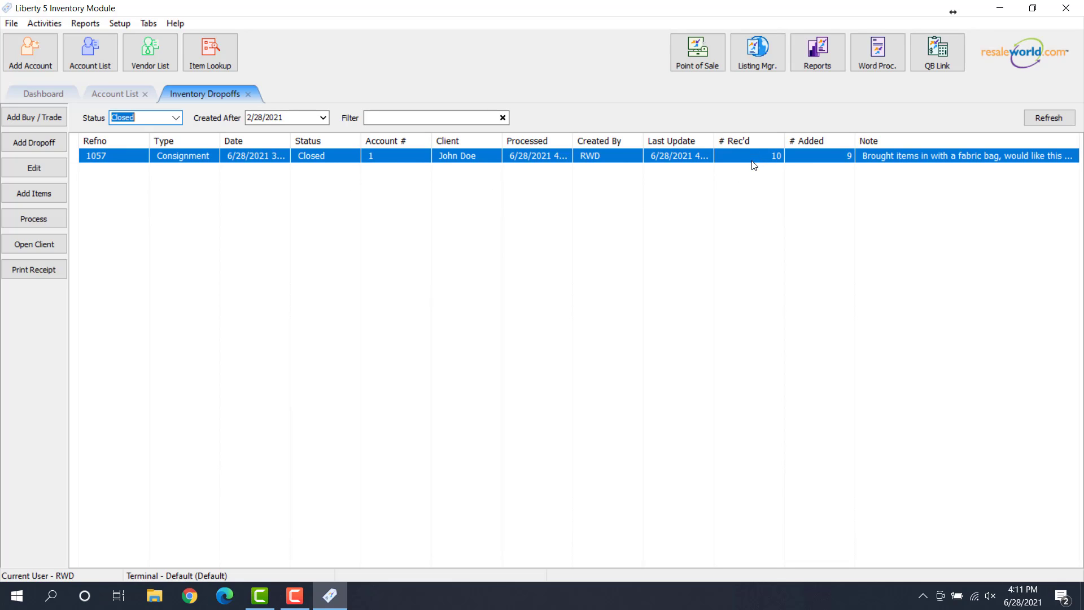
mouse_move(844, 161)
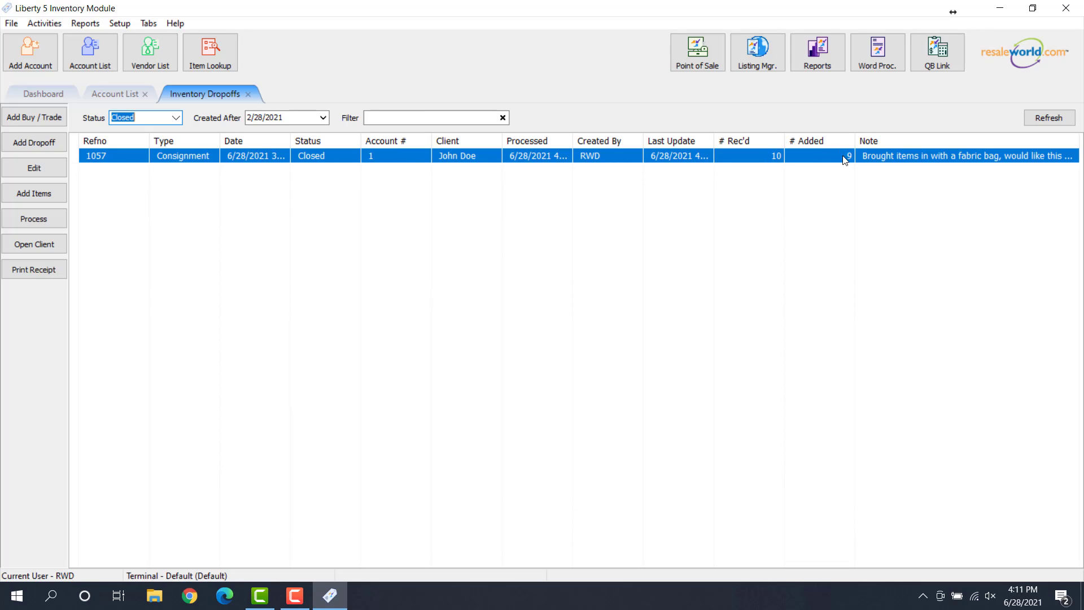
mouse_move(572, 188)
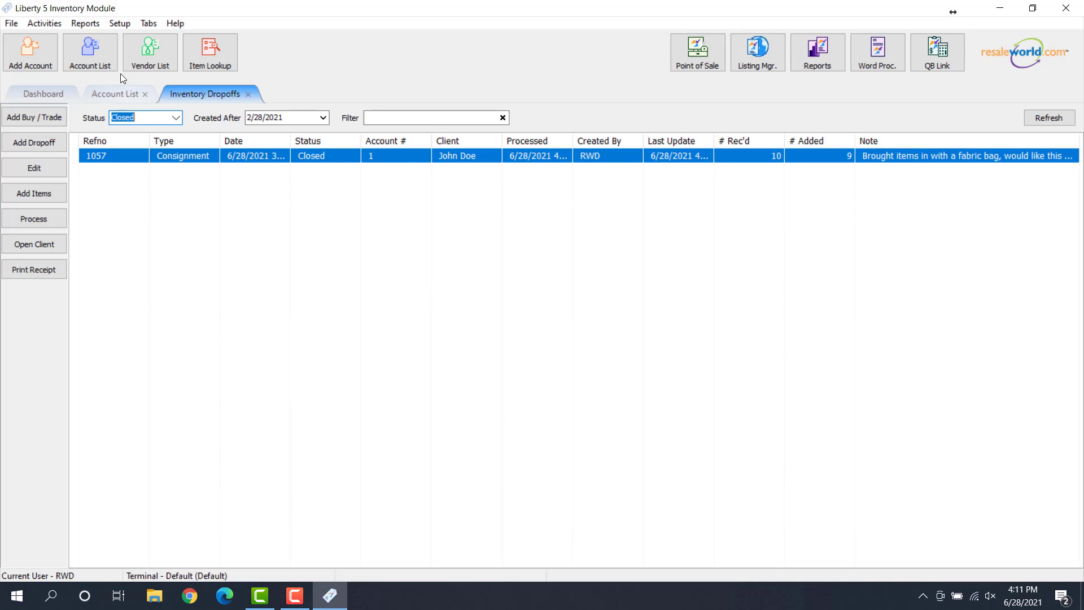
Step: Open account 1 from the Account List to view its new items 51 through 59
left_click(114, 94)
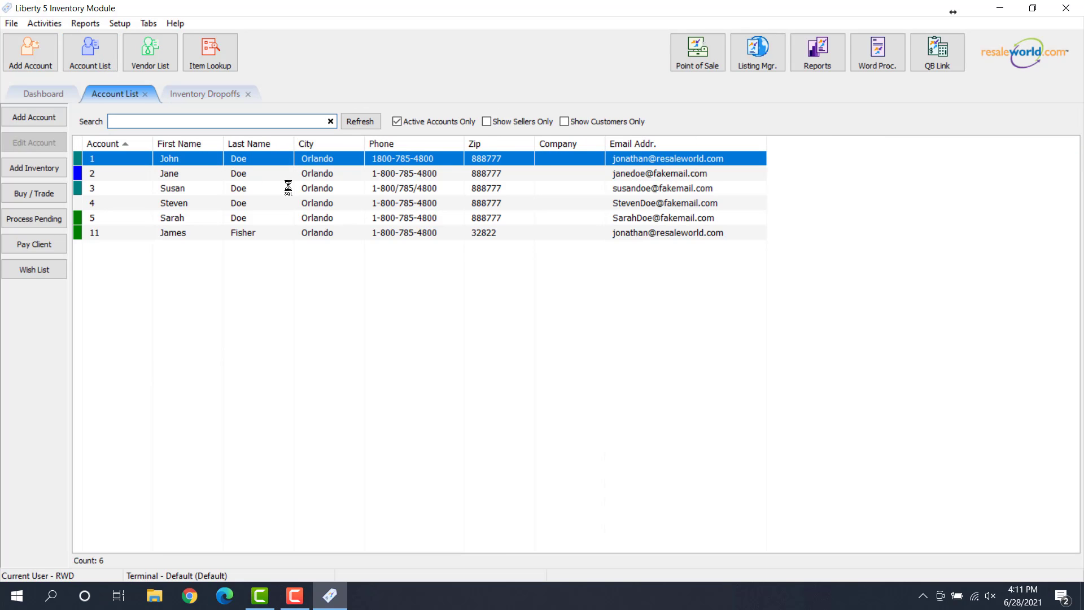
double_click(168, 158)
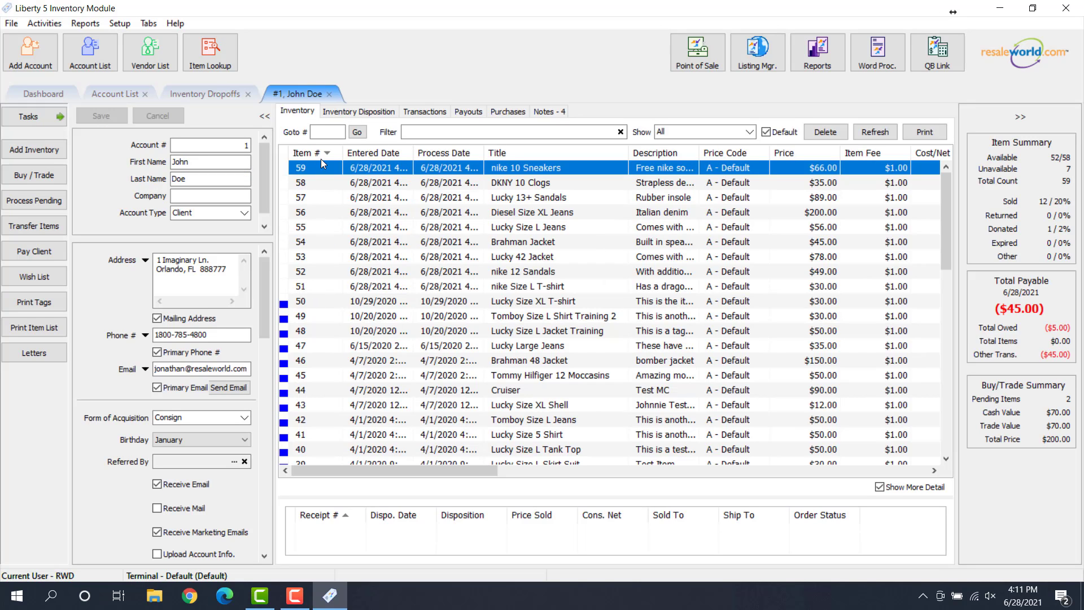
mouse_move(311, 244)
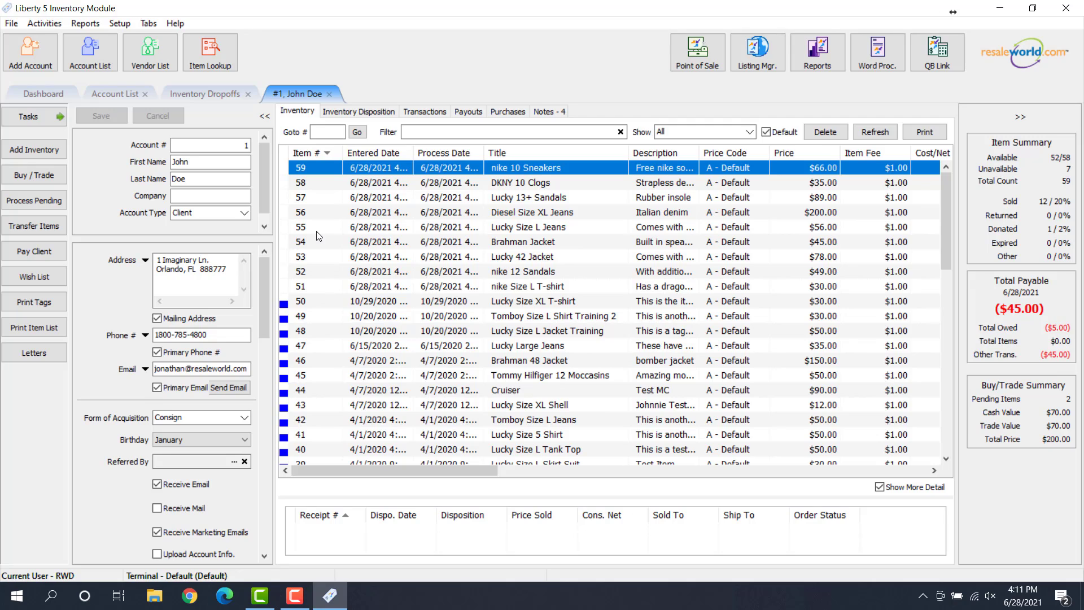
mouse_move(316, 235)
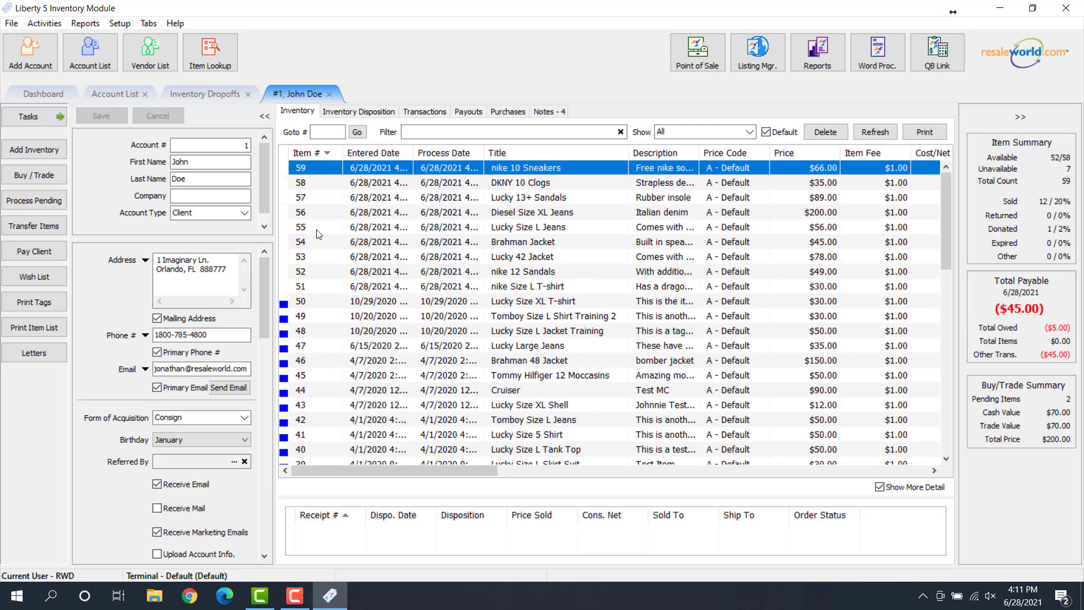
mouse_move(316, 240)
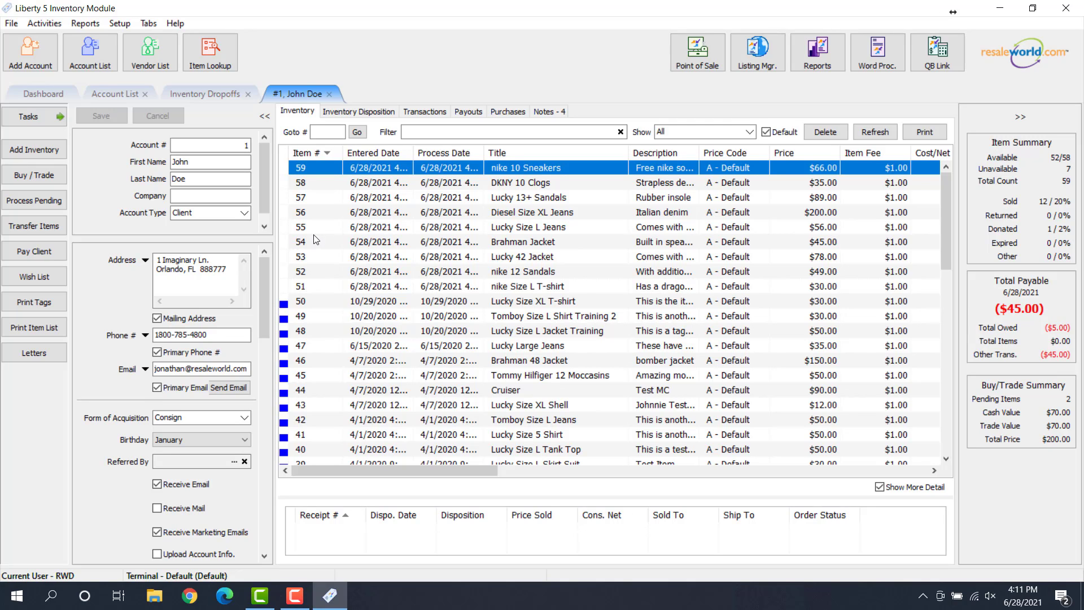
mouse_move(313, 229)
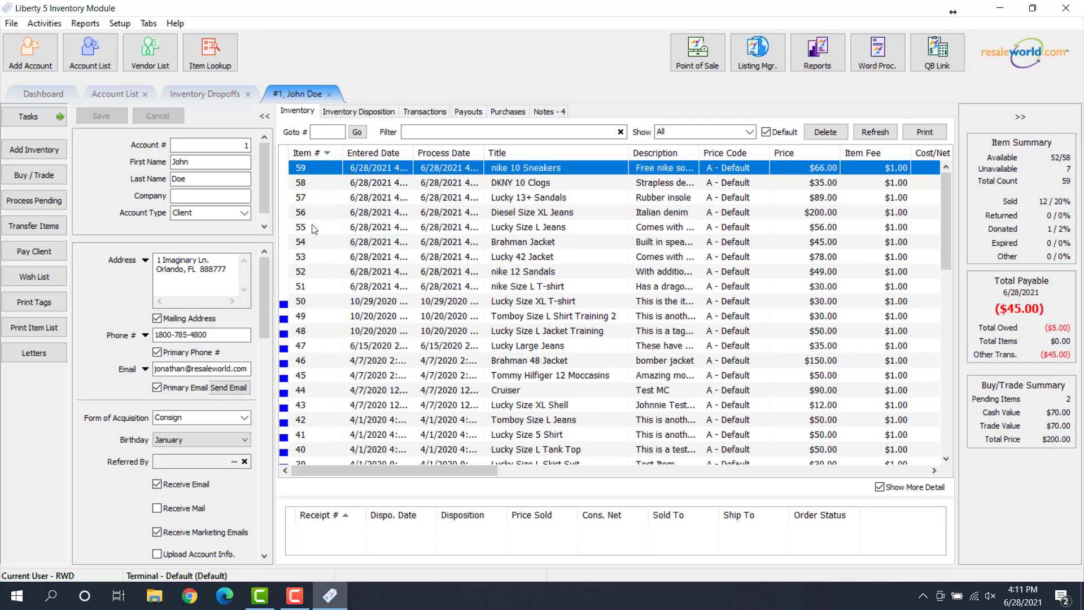